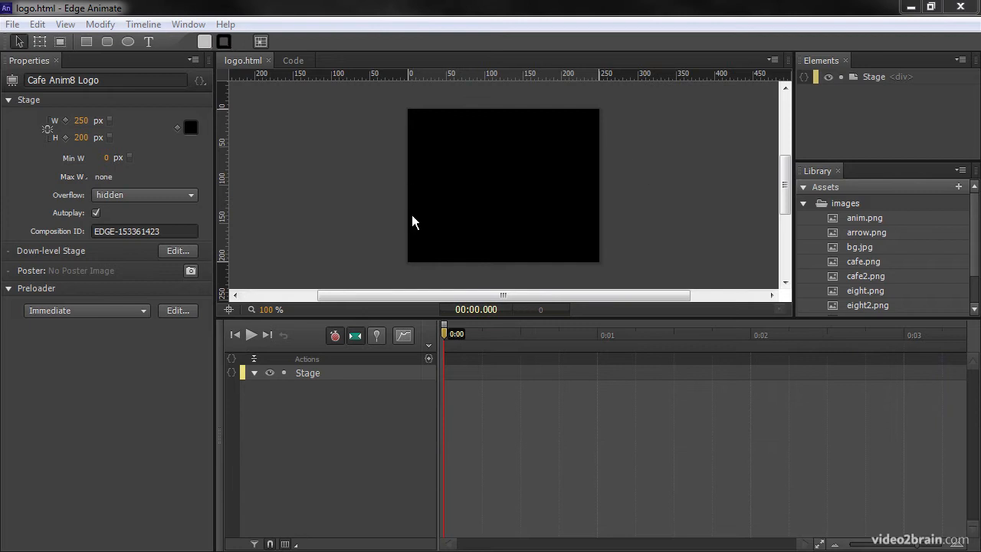
mouse_move(891, 217)
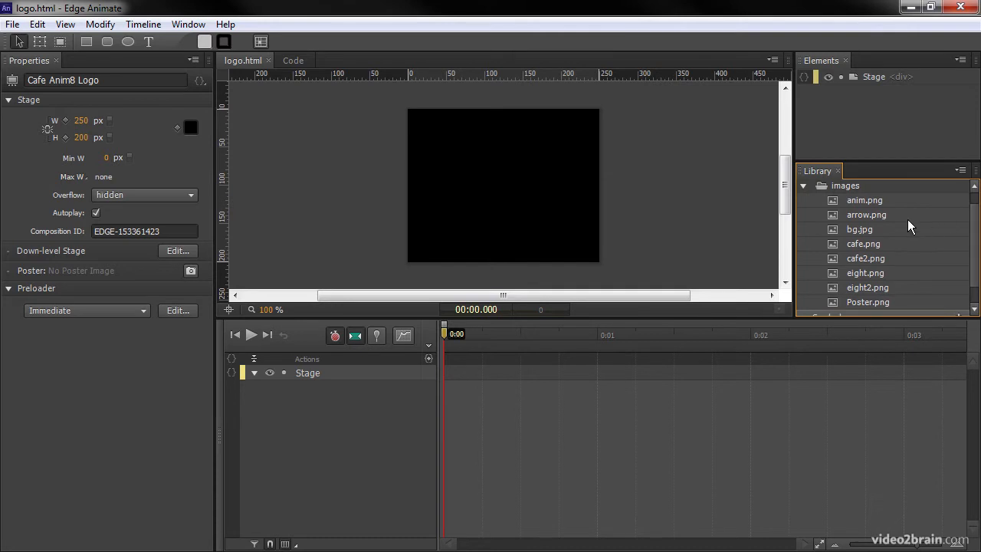
mouse_move(540, 183)
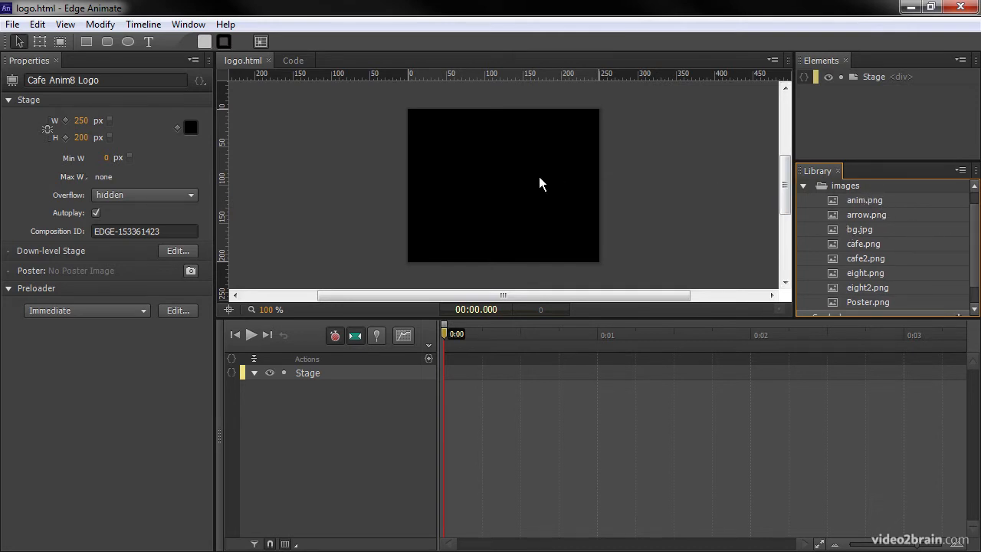
mouse_move(639, 230)
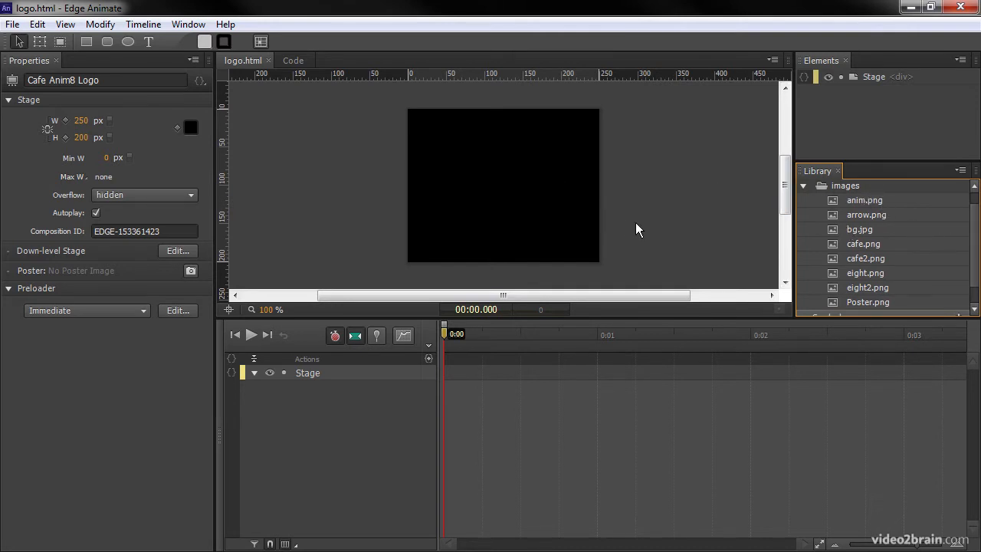
mouse_move(651, 208)
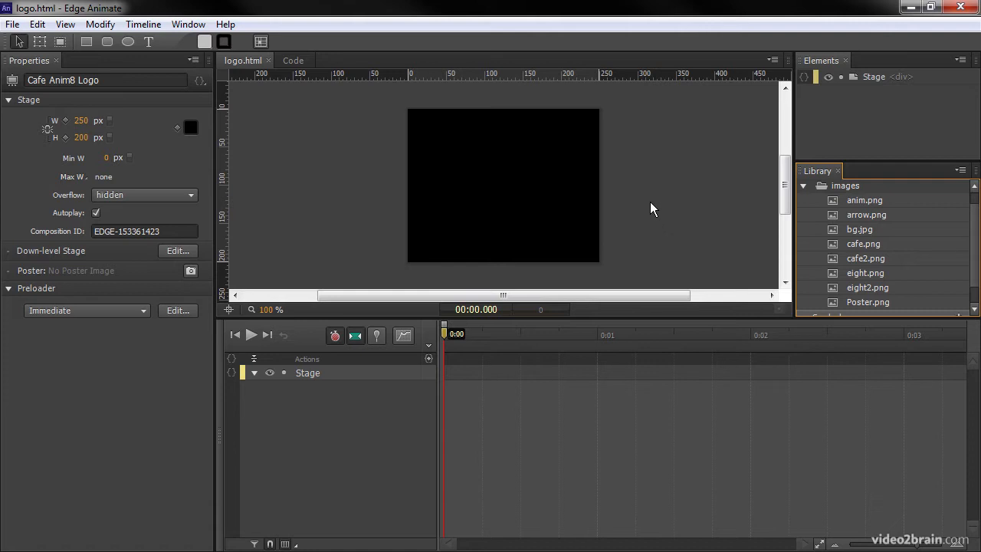
mouse_move(837, 231)
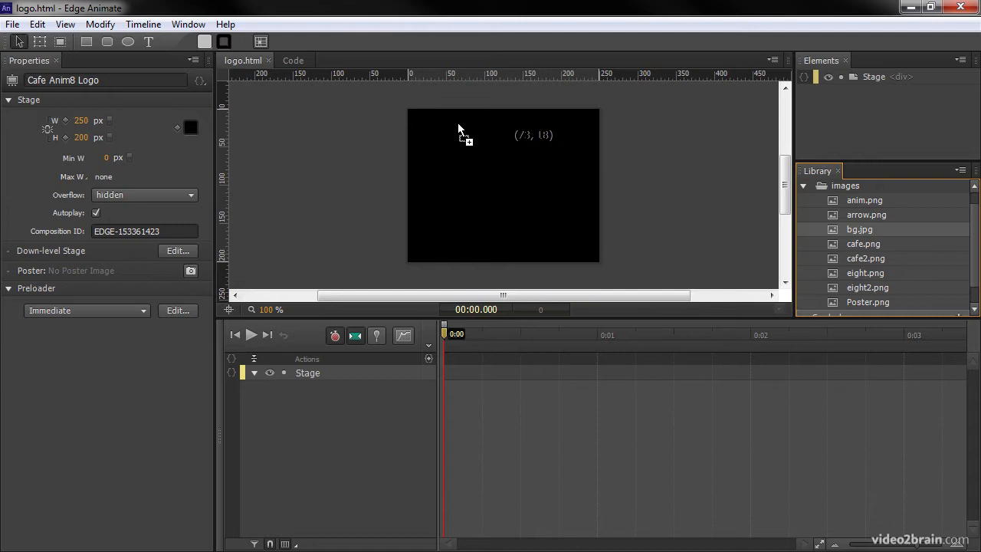
mouse_move(448, 157)
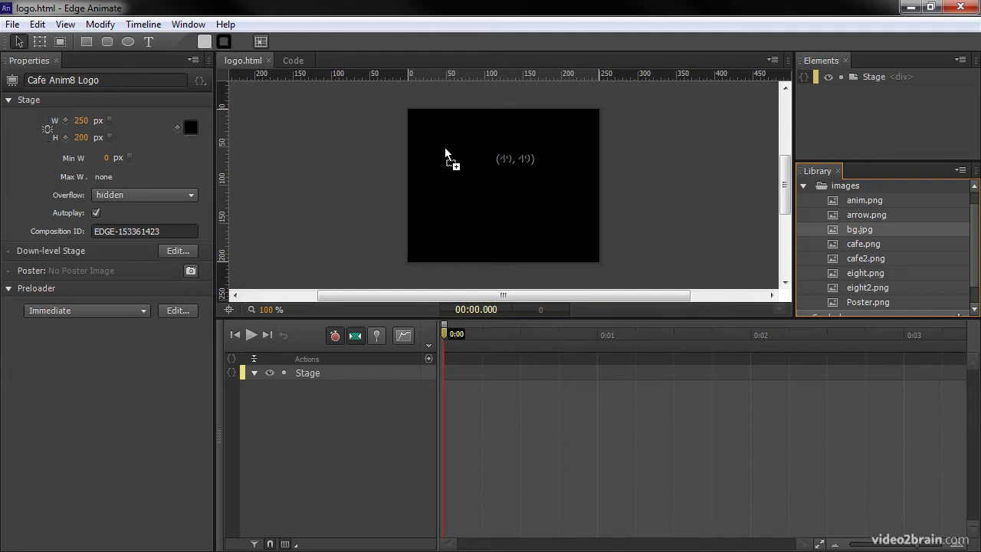
mouse_move(434, 113)
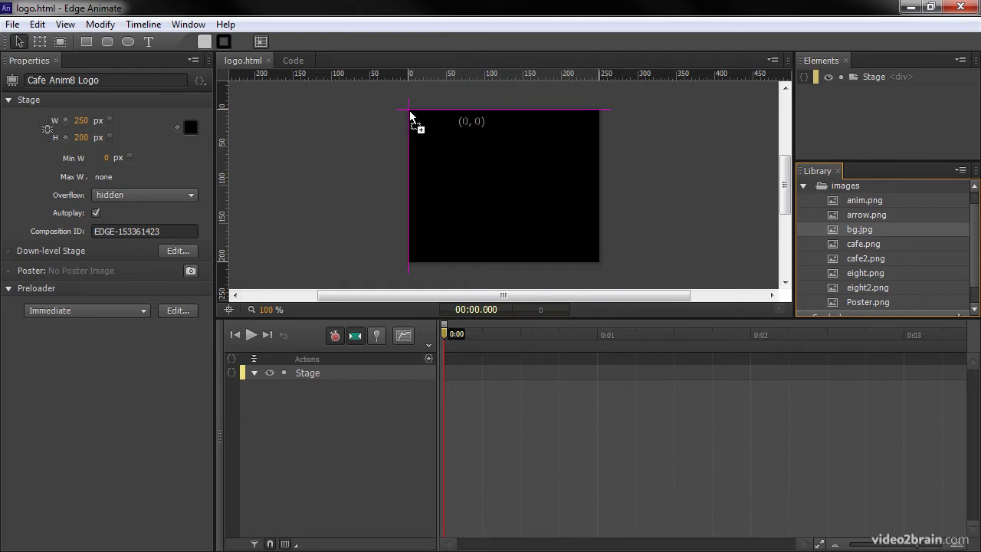
- Place bg.jpg on the stage at 0,0 filling the 250×200 stage, then select the Stage
left_click_drag(859, 229, 503, 186)
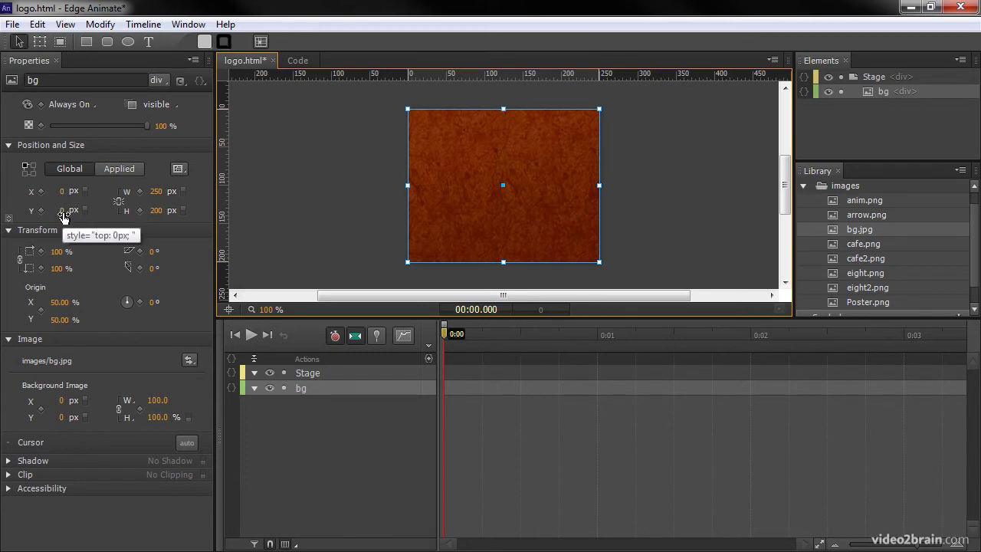
mouse_move(69, 168)
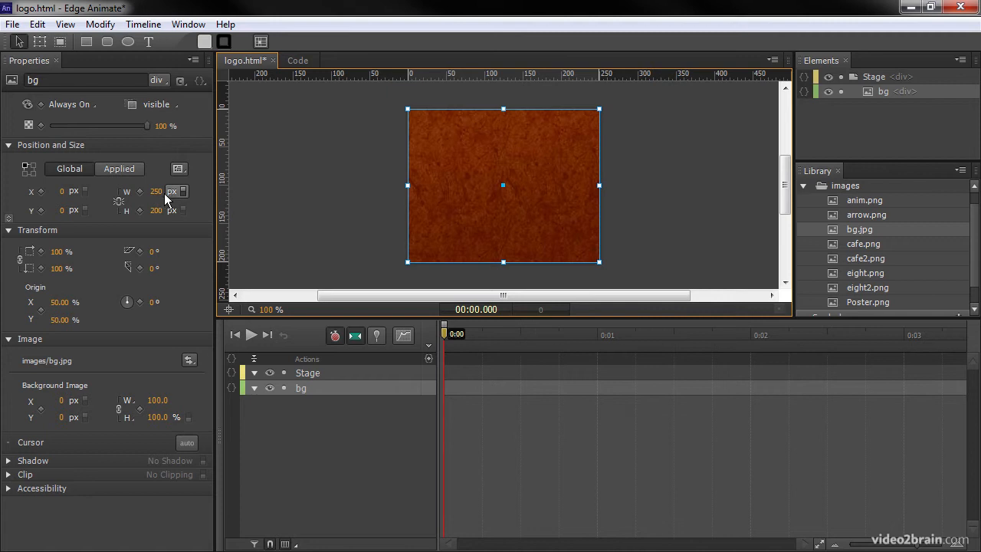
mouse_move(163, 210)
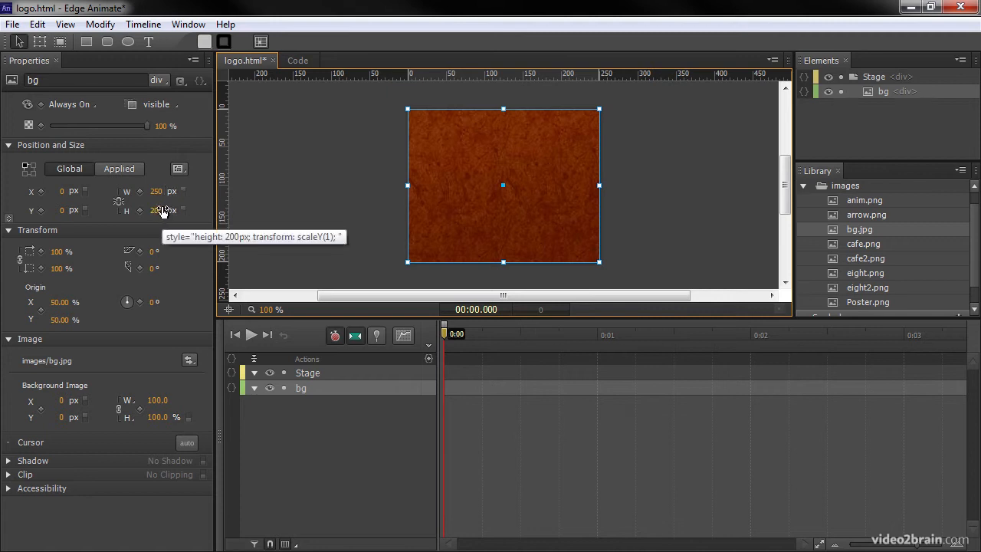
left_click(874, 76)
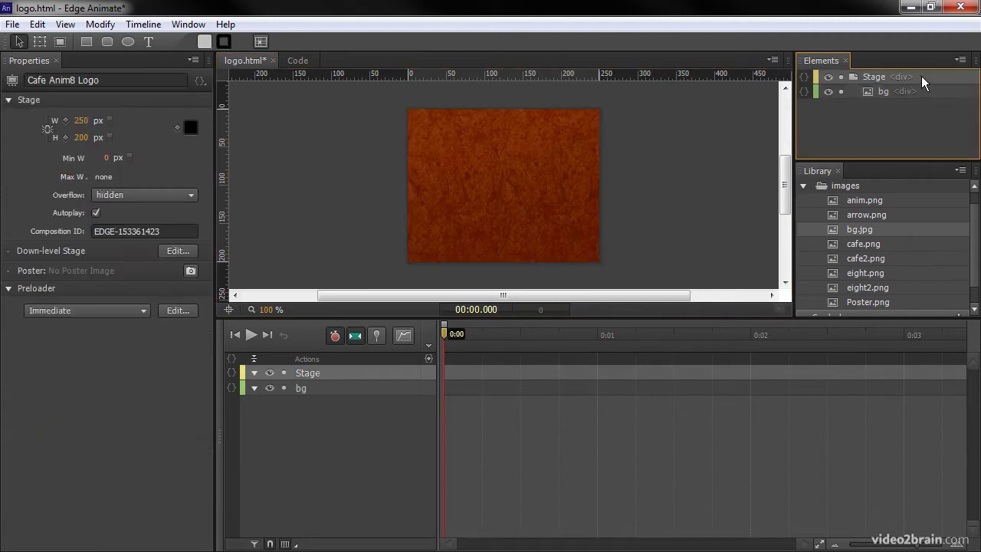
mouse_move(81, 137)
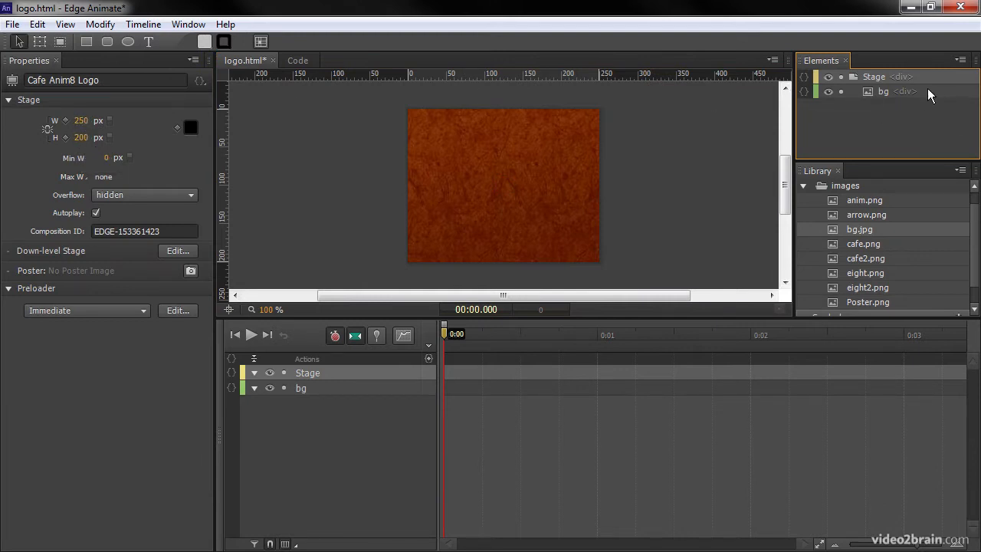
- Select the background image element in the Elements panel
left_click(884, 91)
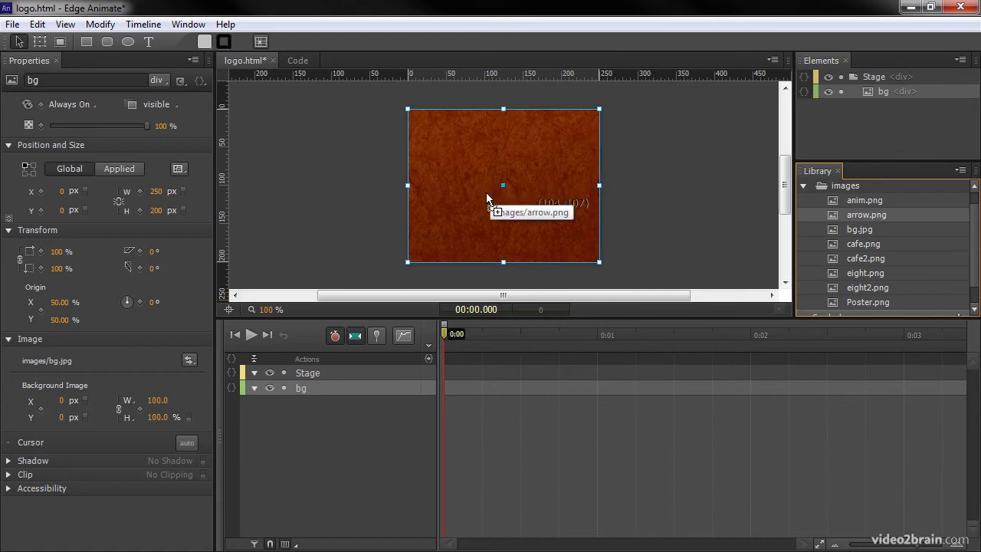
mouse_move(452, 234)
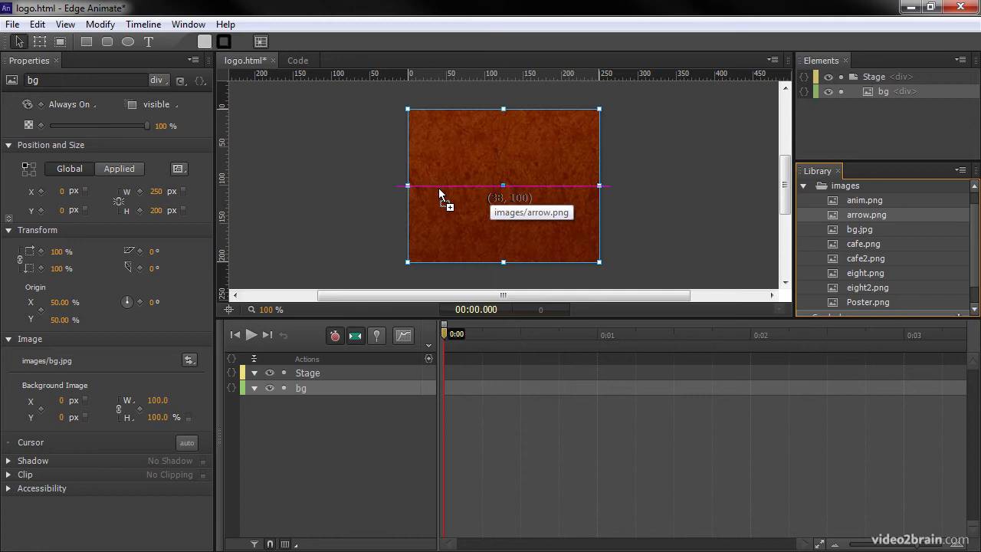
mouse_move(448, 192)
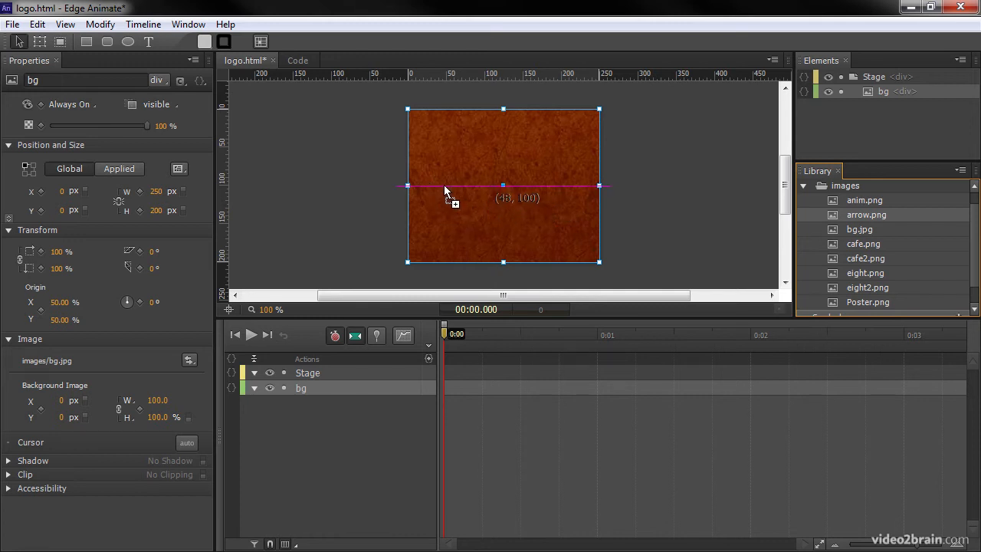
mouse_move(422, 190)
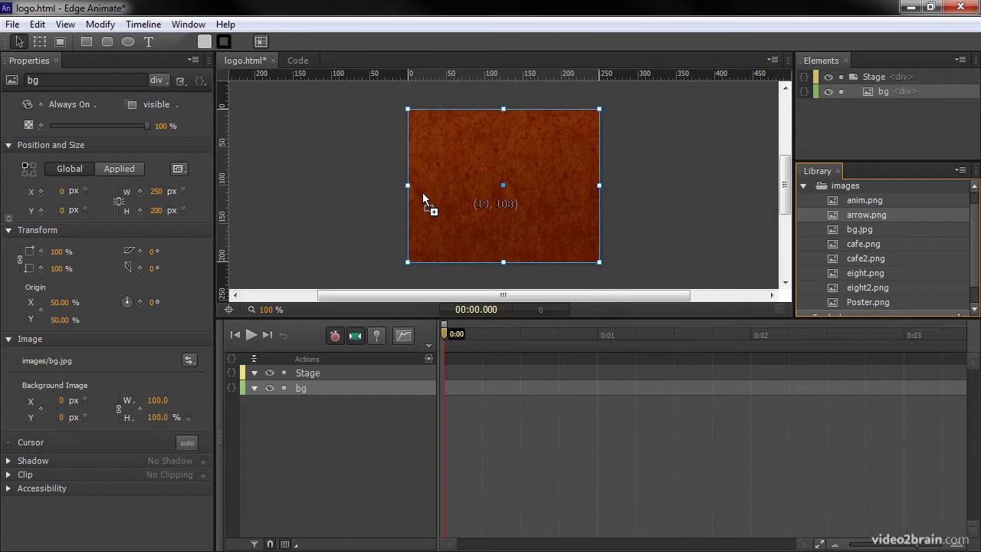
mouse_move(427, 205)
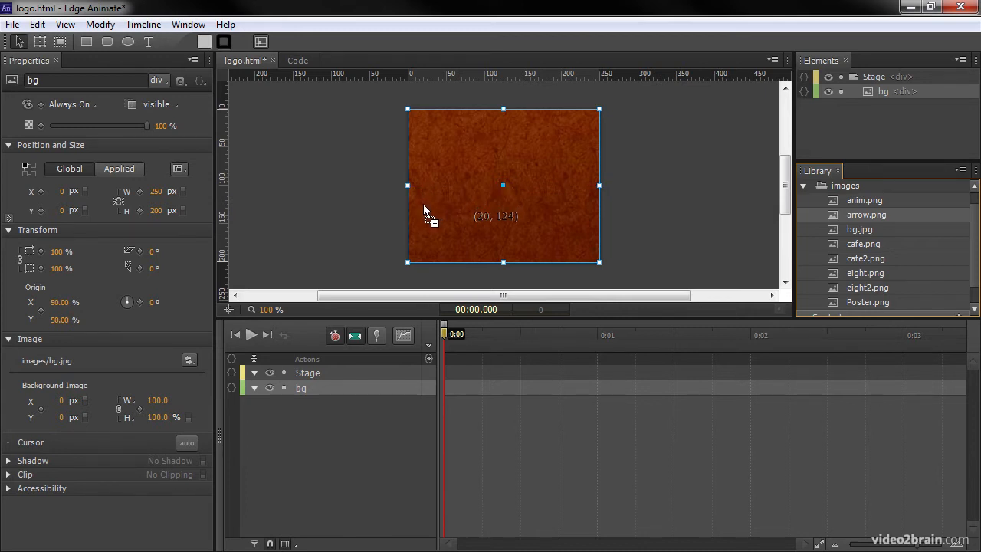
mouse_move(431, 212)
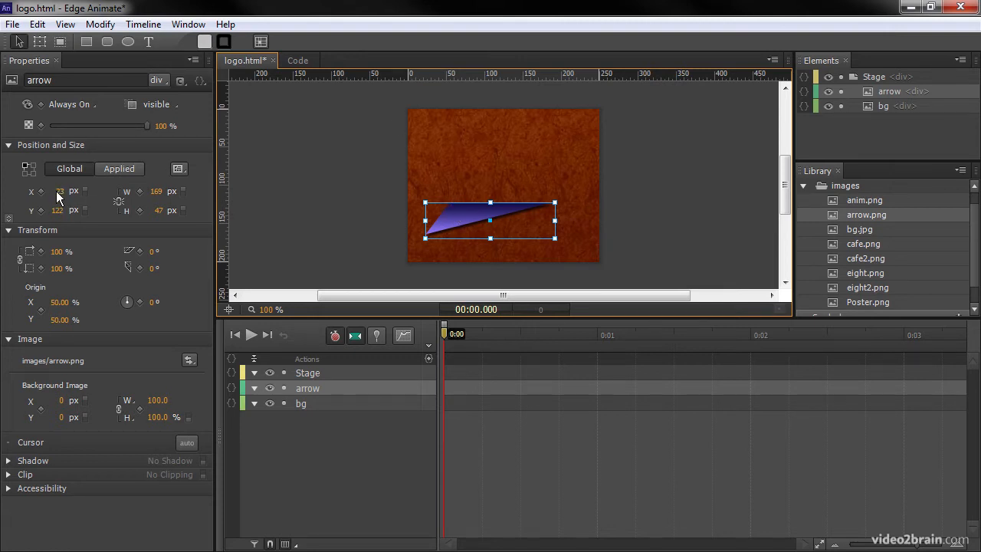
mouse_move(59, 209)
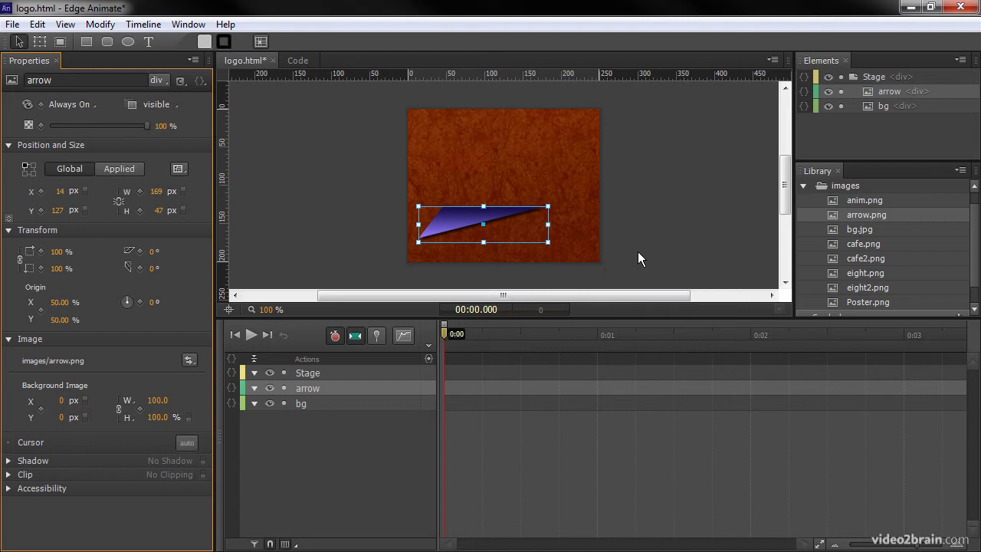
mouse_move(645, 247)
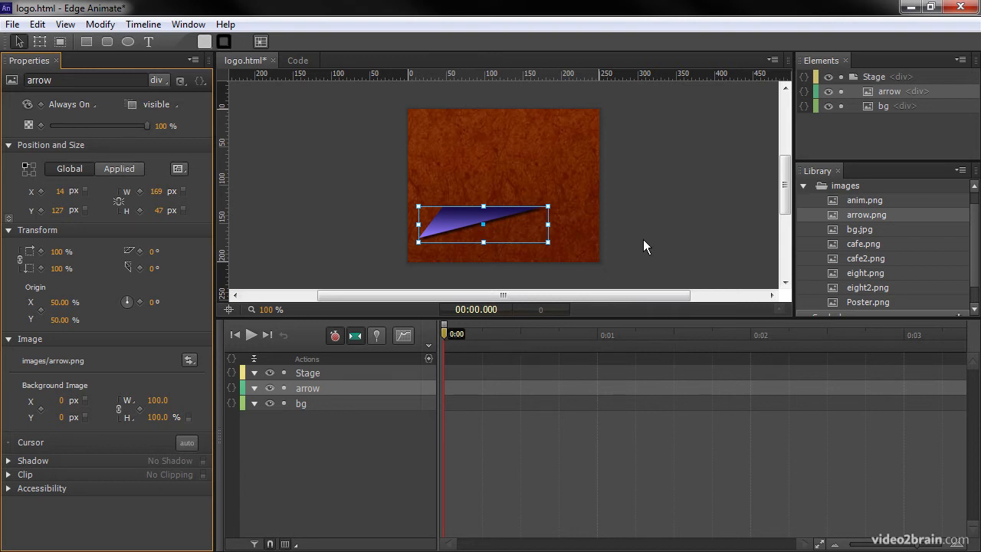
mouse_move(640, 247)
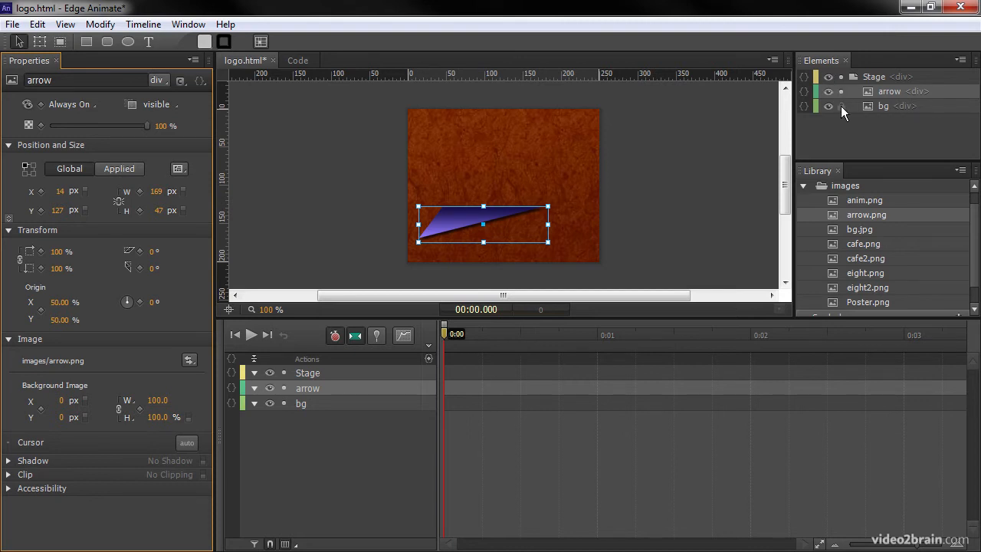
- Lock the arrow and bg elements and switch on Autoplay for the stage
left_click(841, 91)
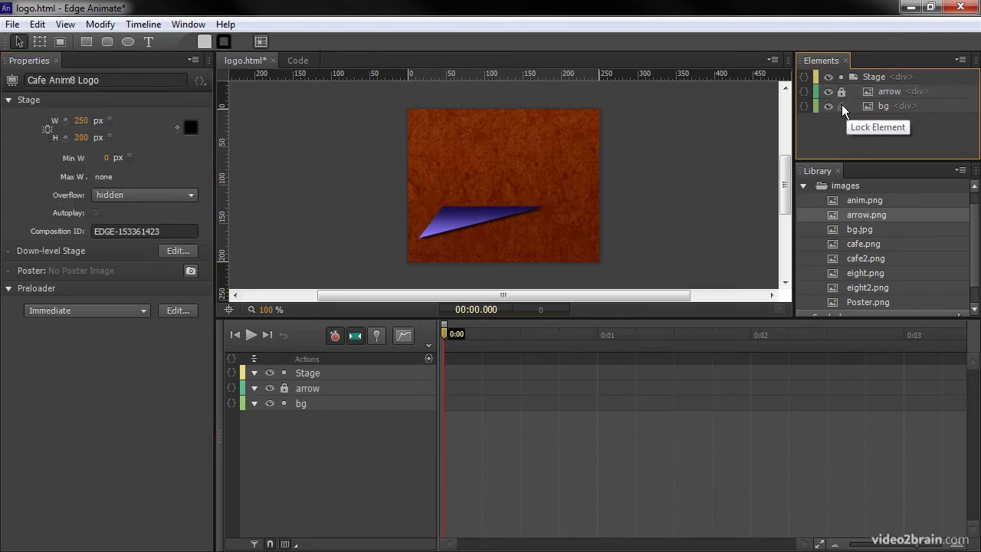
left_click(841, 106)
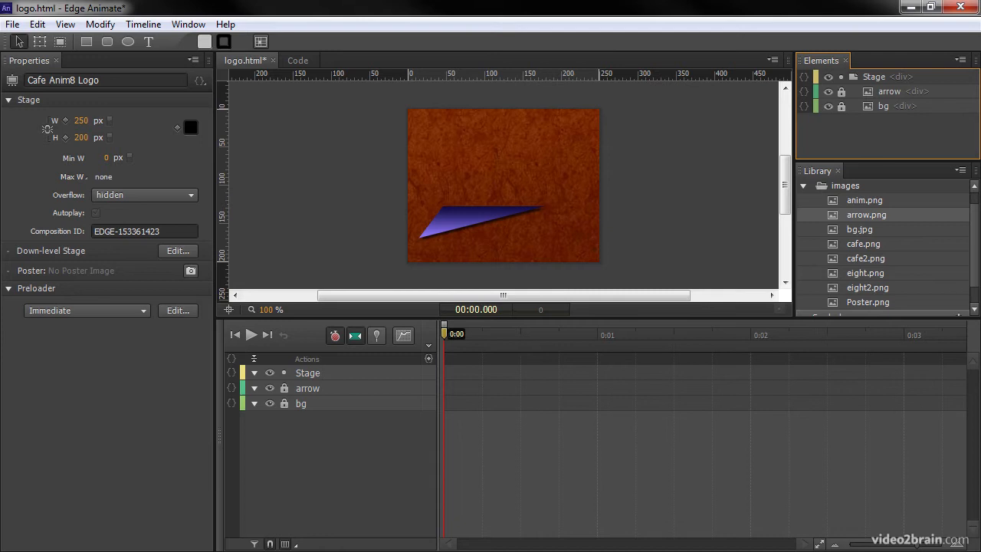
mouse_move(670, 202)
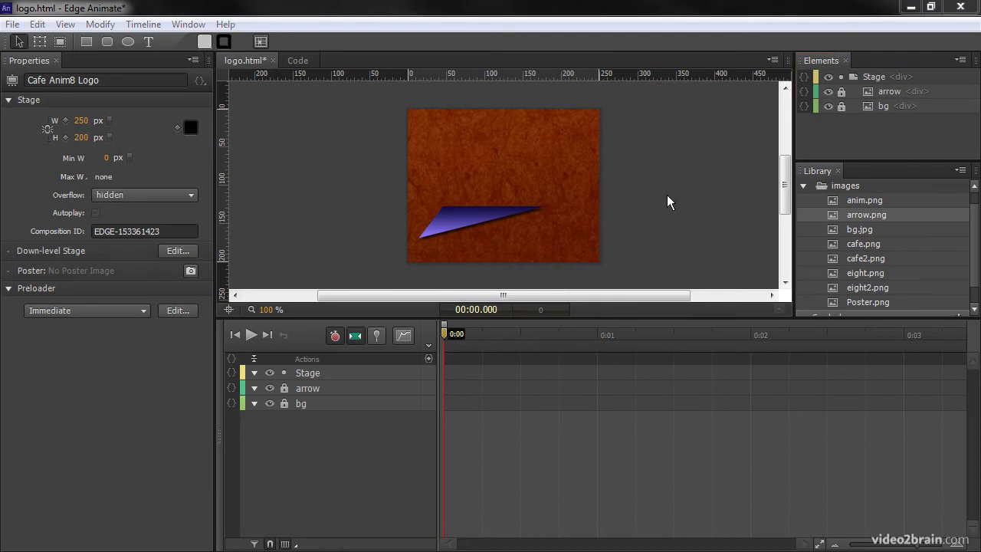
mouse_move(641, 230)
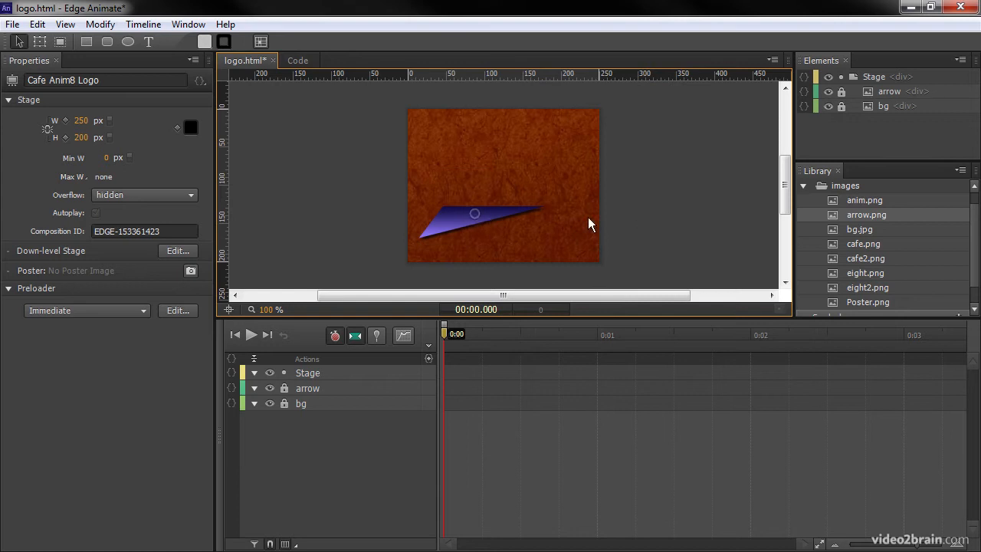
left_click(96, 213)
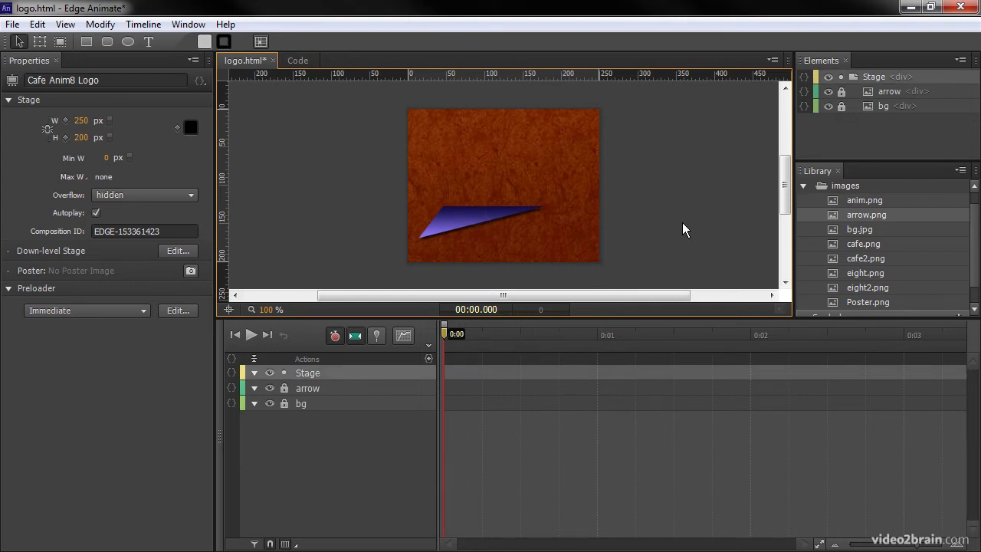
mouse_move(620, 150)
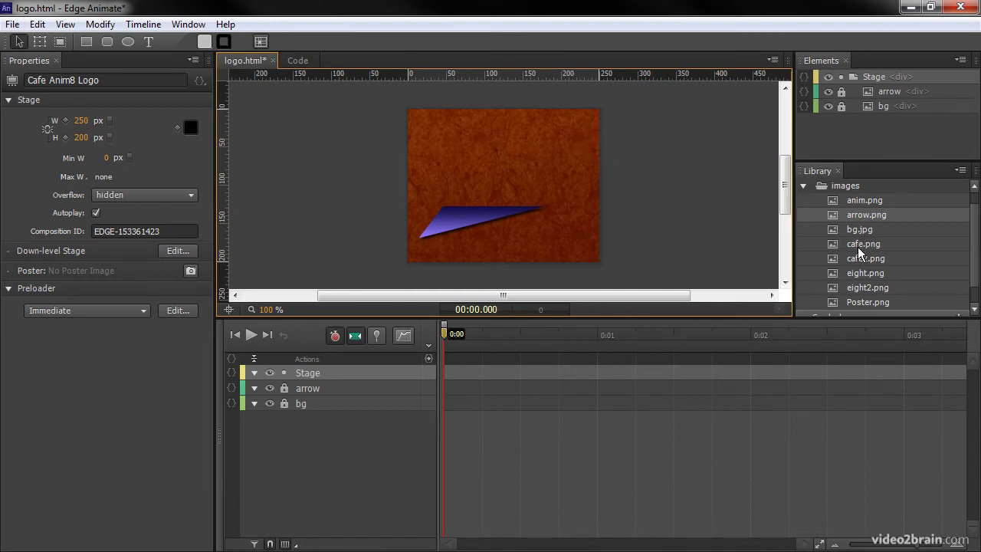
mouse_move(864, 244)
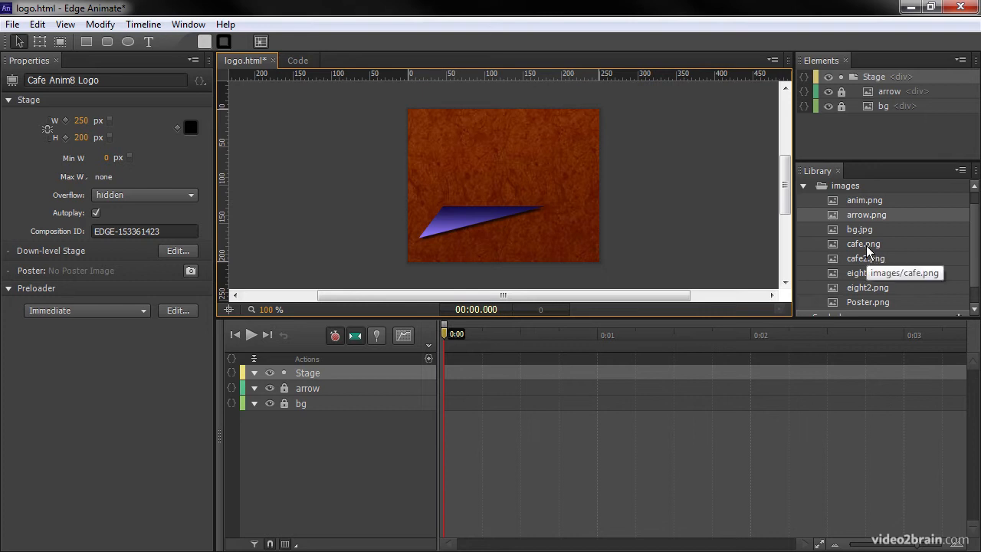
mouse_move(880, 258)
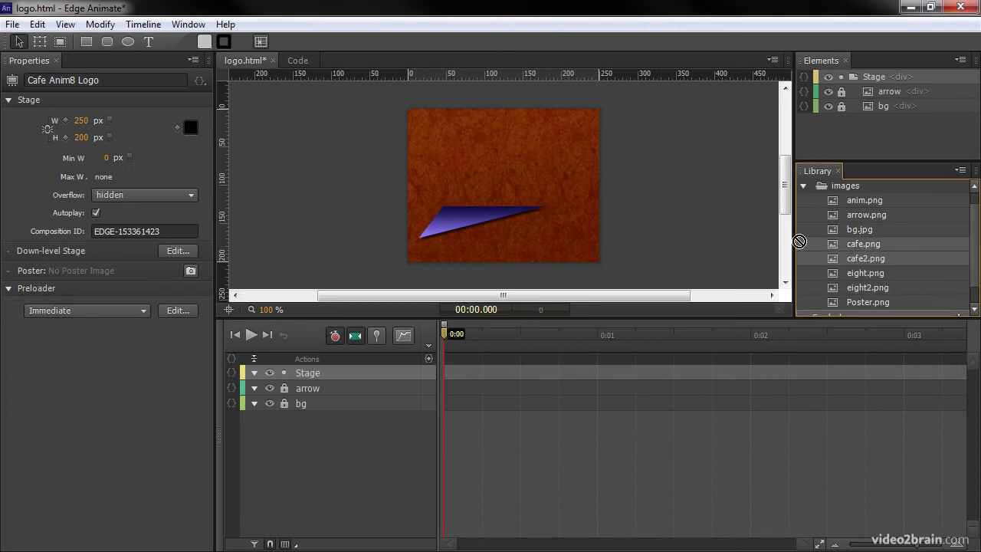
mouse_move(469, 147)
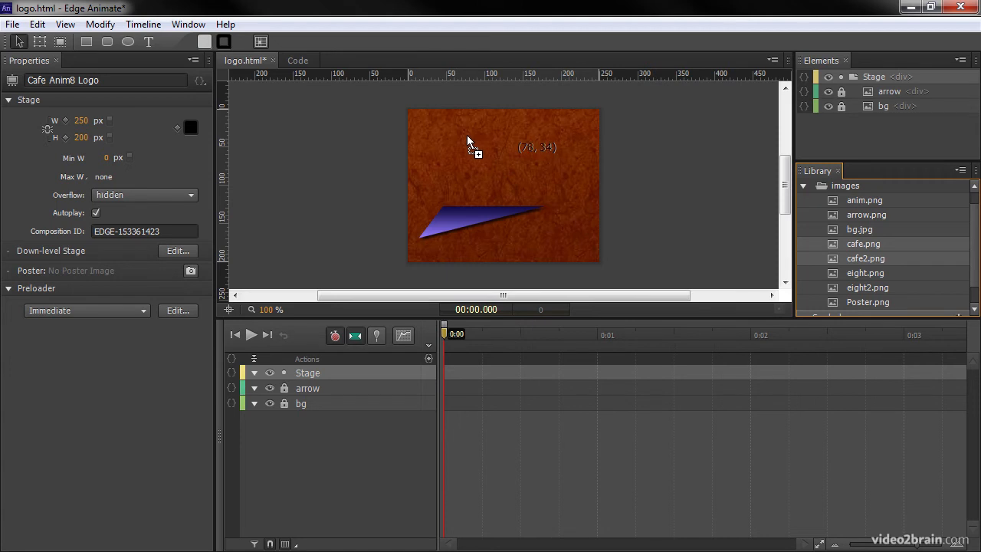
mouse_move(446, 138)
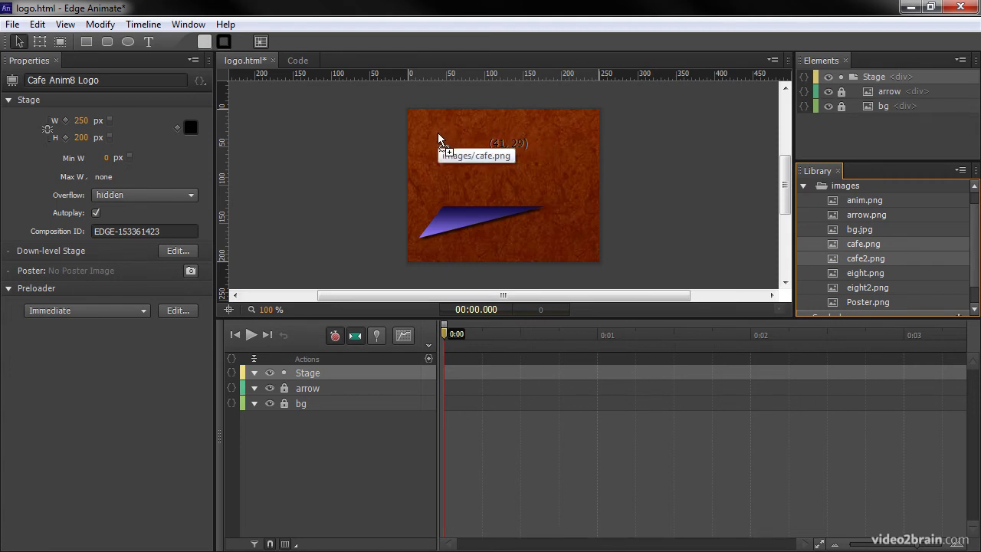
- Place cafe.png and cafe2.png at the stage's top-left corner
left_click_drag(864, 244, 476, 162)
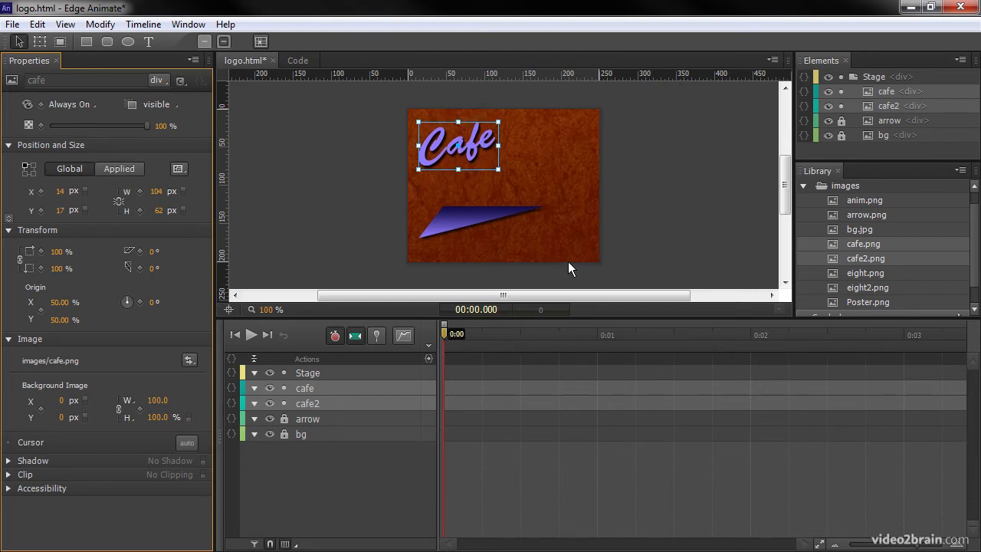
mouse_move(693, 179)
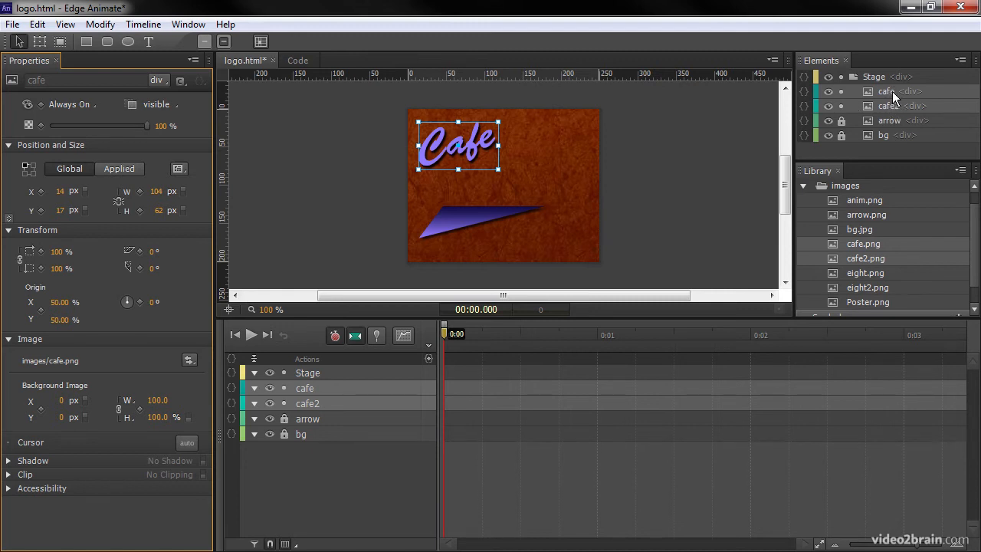
mouse_move(727, 127)
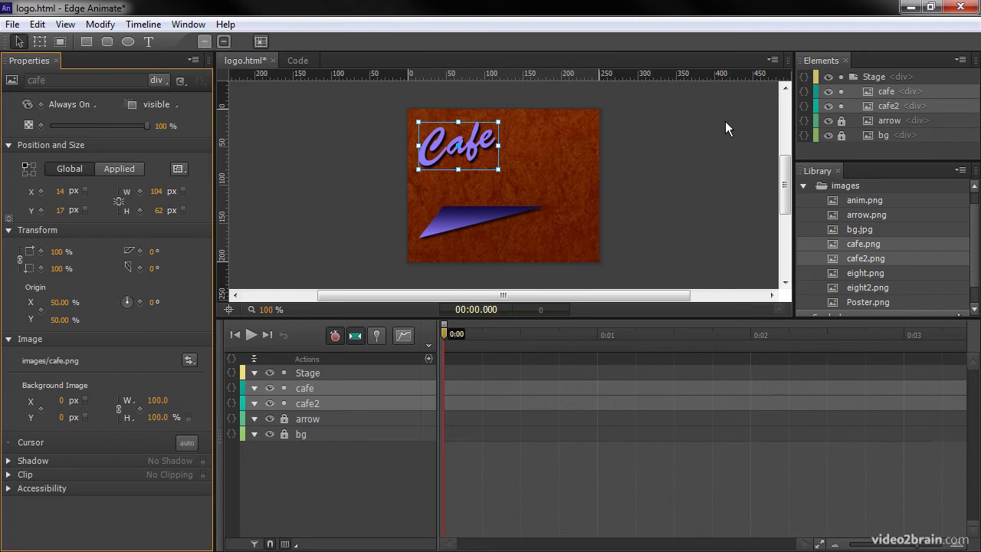
mouse_move(443, 124)
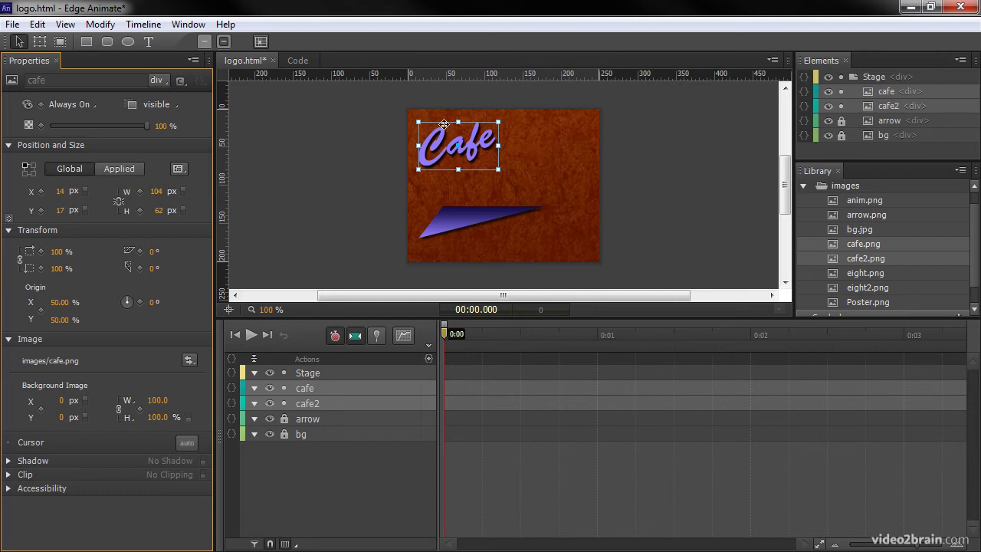
- Convert the cafe and cafe2 images into a symbol named Cafe_sym
left_click(99, 24)
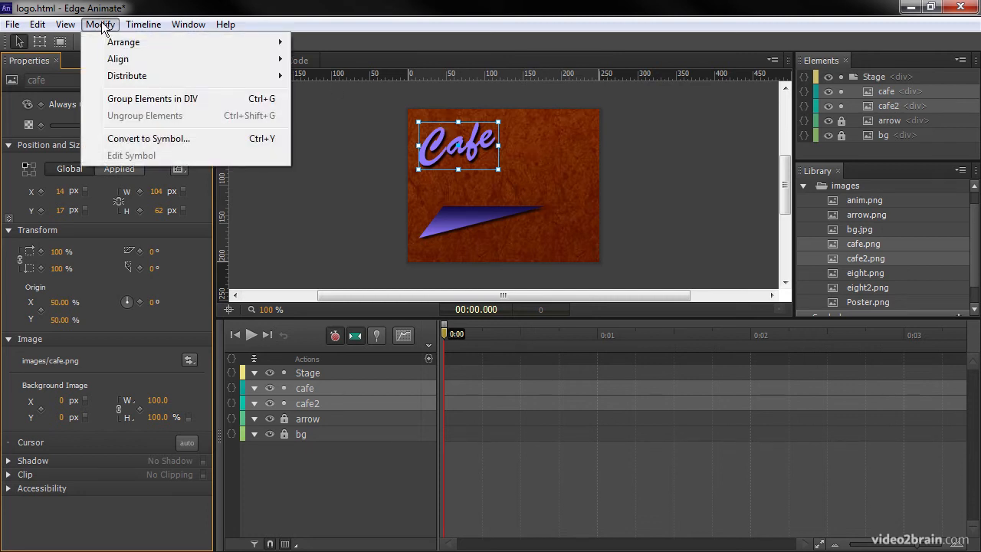
mouse_move(148, 139)
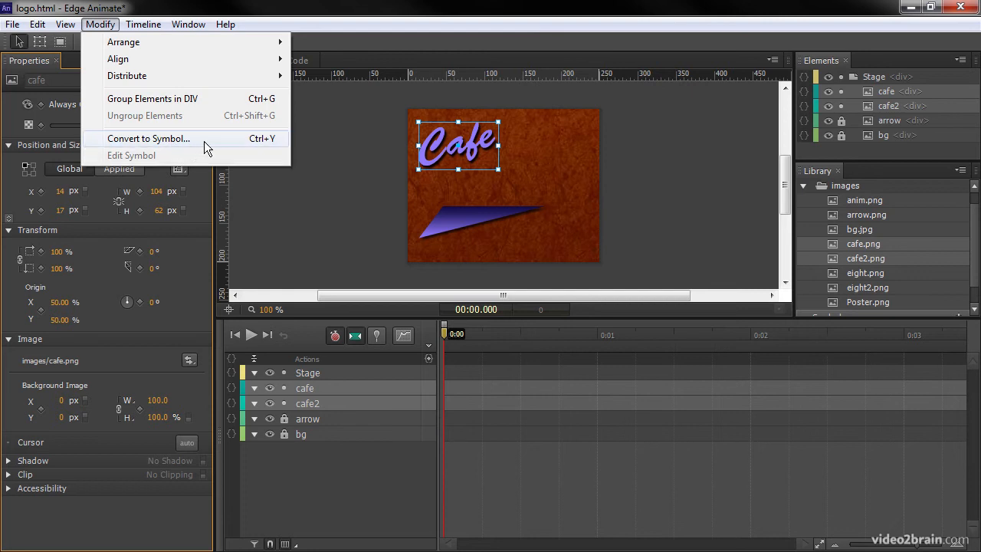
left_click(148, 139)
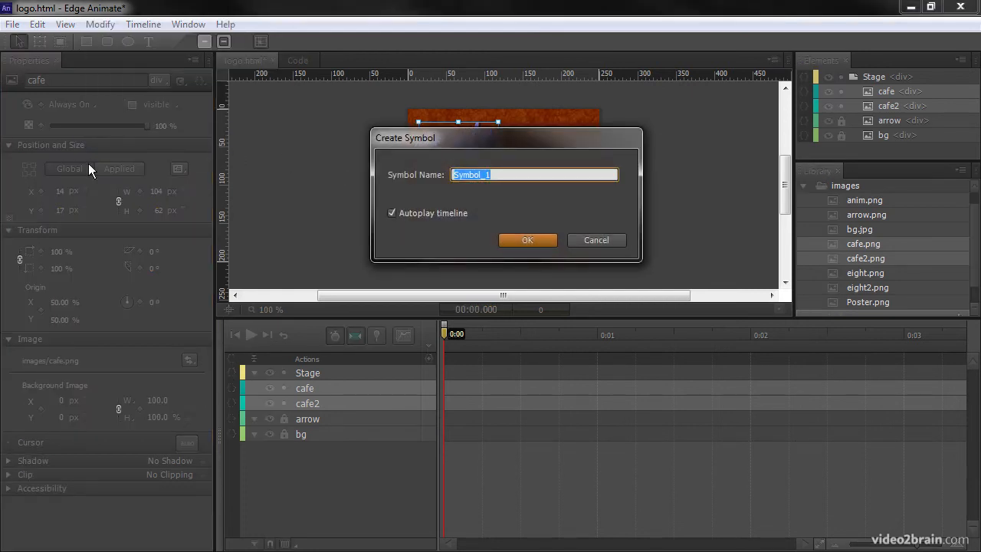
mouse_move(321, 192)
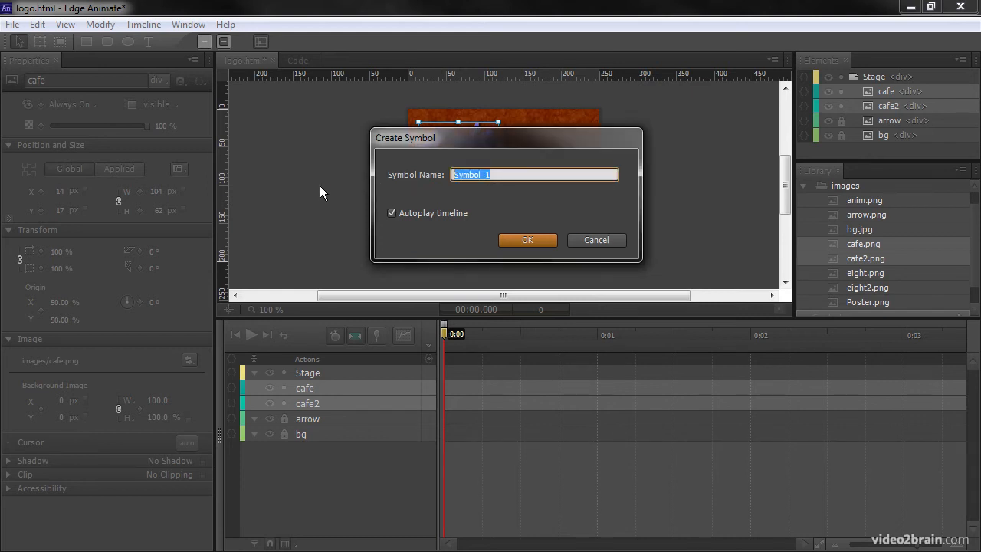
type("Cafe")
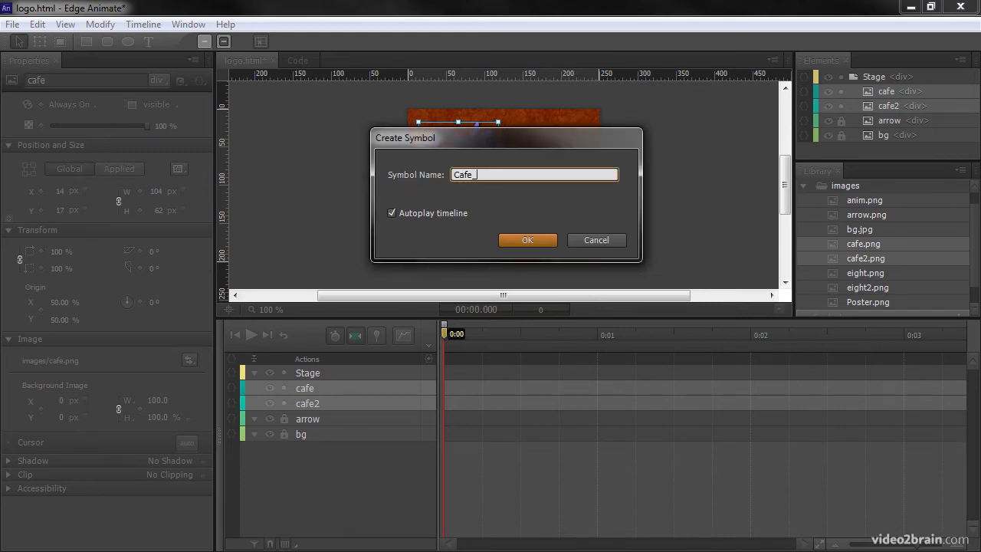
type("_sym")
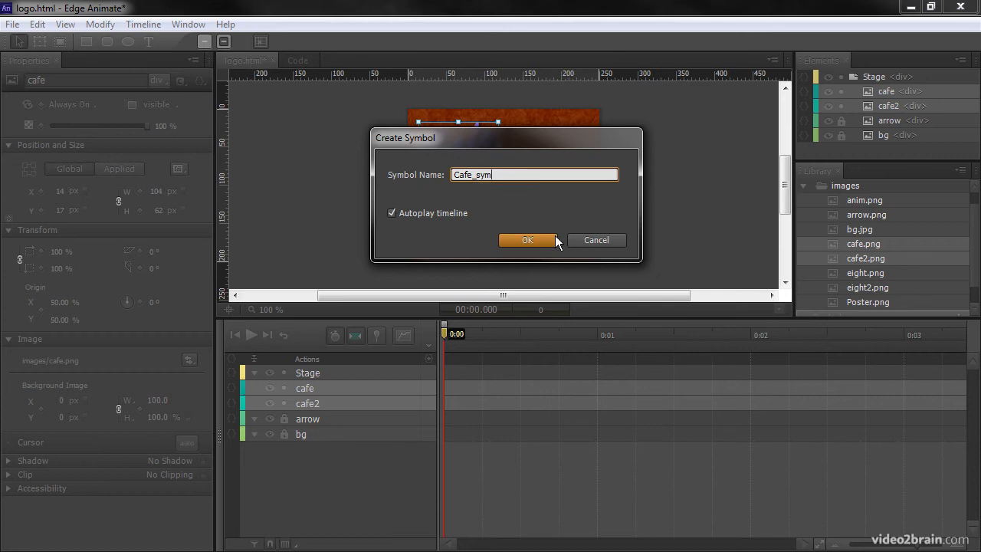
mouse_move(410, 228)
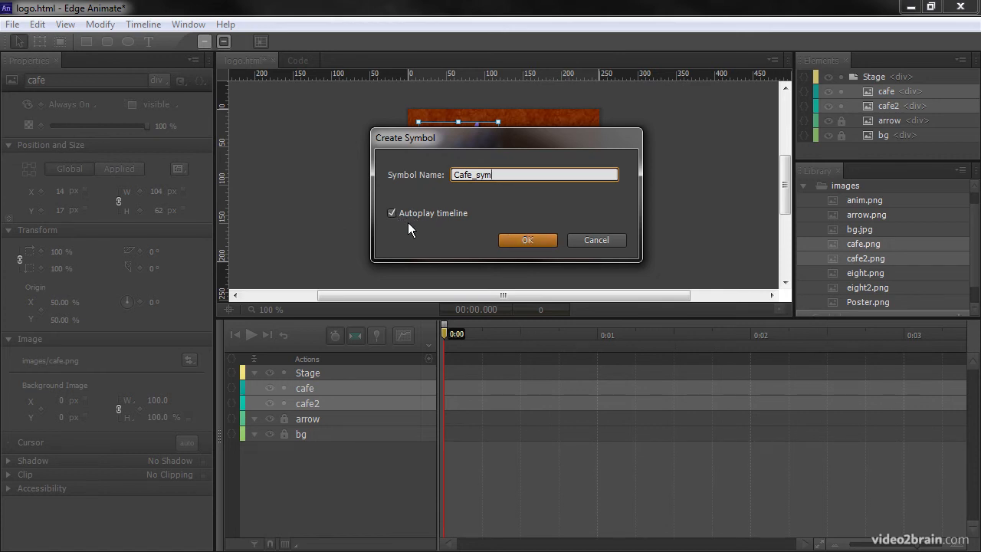
left_click(527, 240)
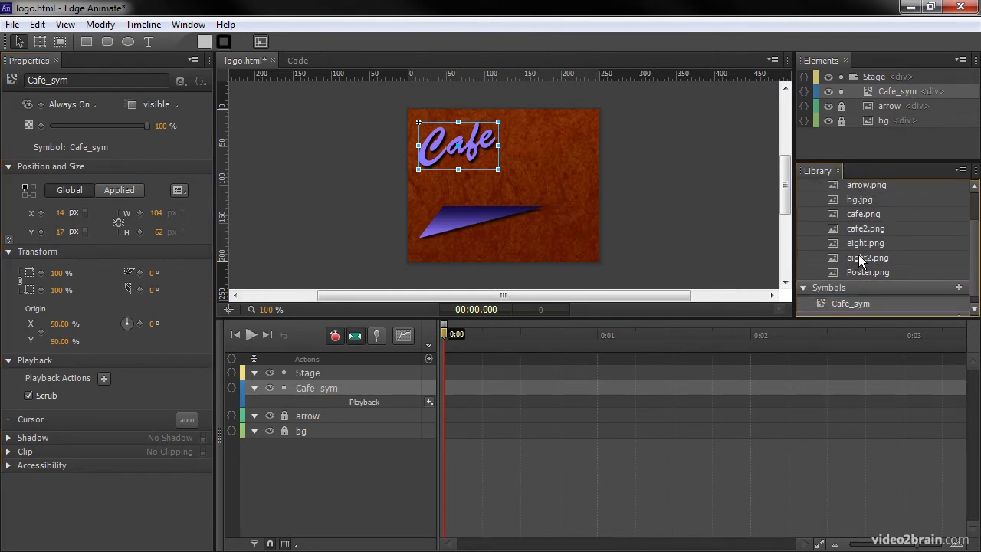
mouse_move(865, 246)
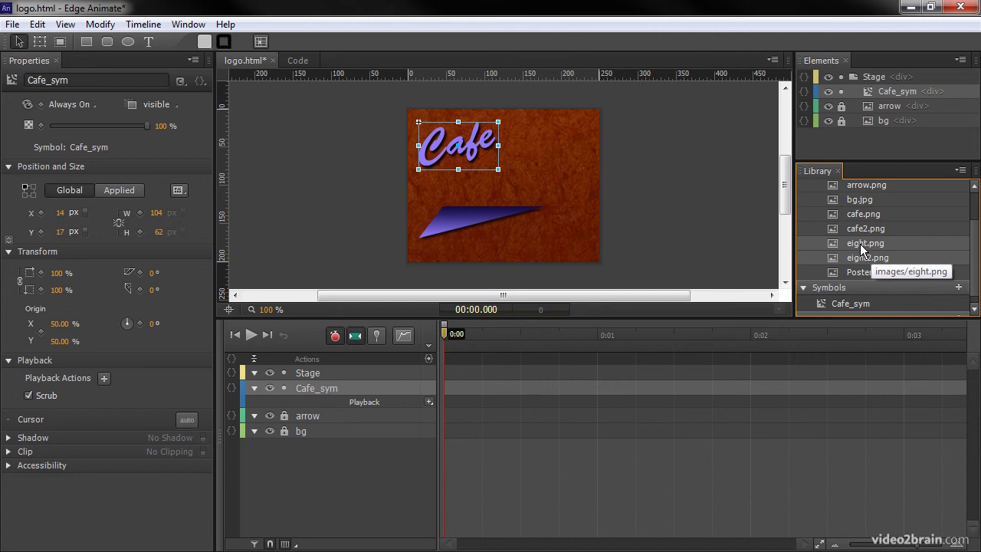
mouse_move(859, 247)
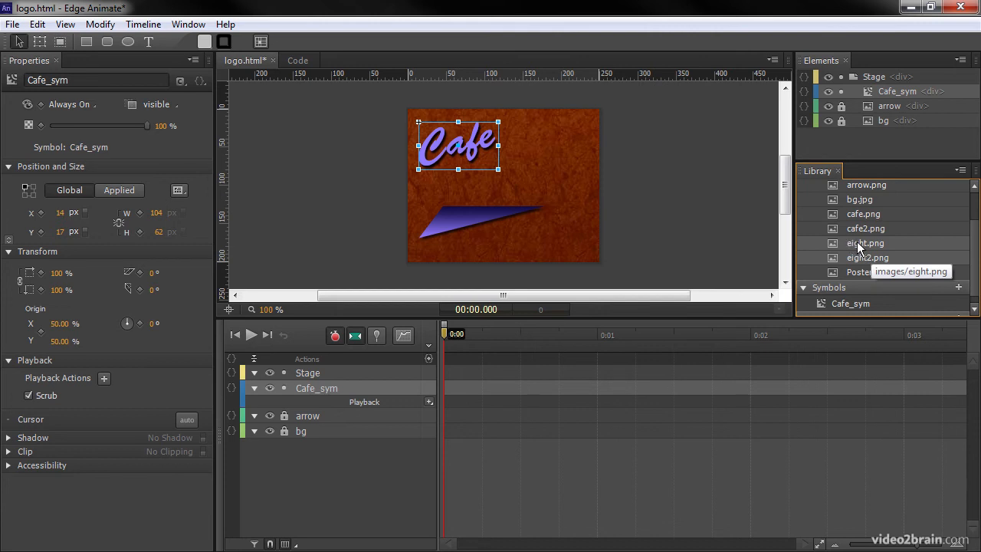
mouse_move(741, 219)
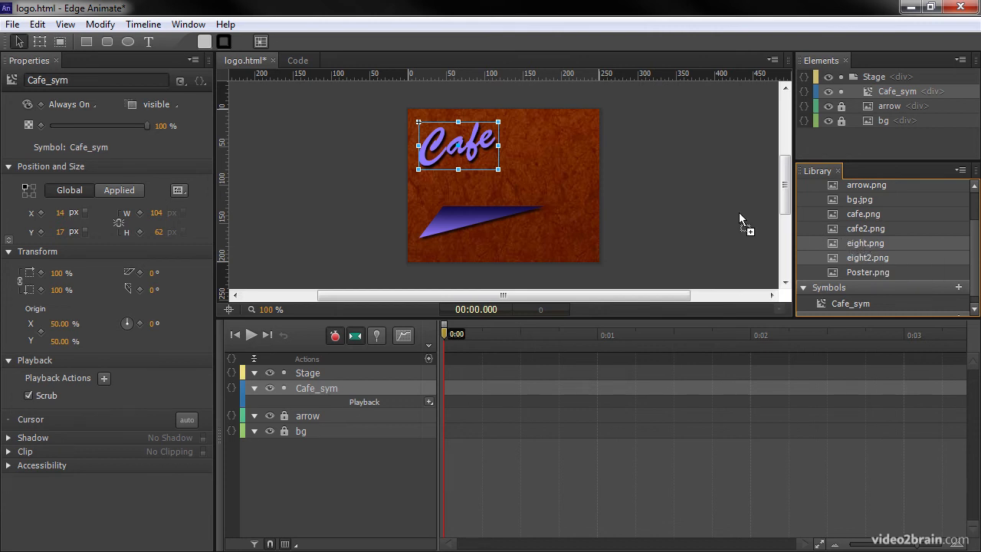
mouse_move(556, 175)
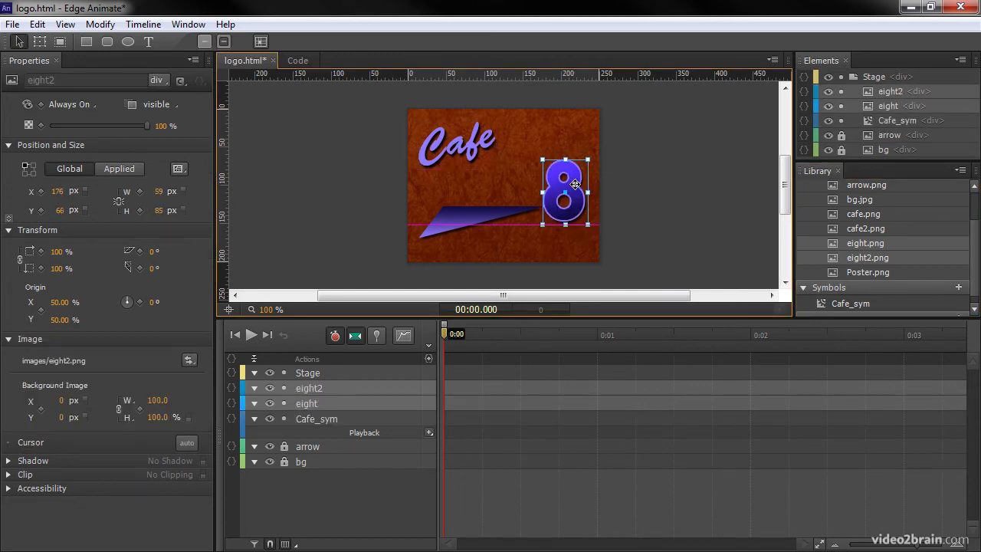
- Move the 8 image up beside the arrow tip and select its Y value
left_click_drag(566, 192, 573, 184)
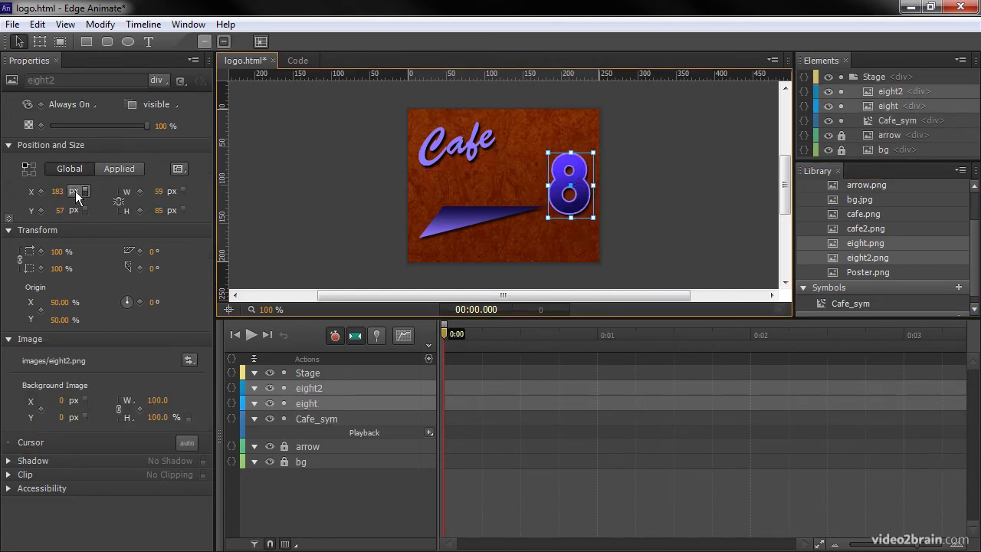
mouse_move(80, 191)
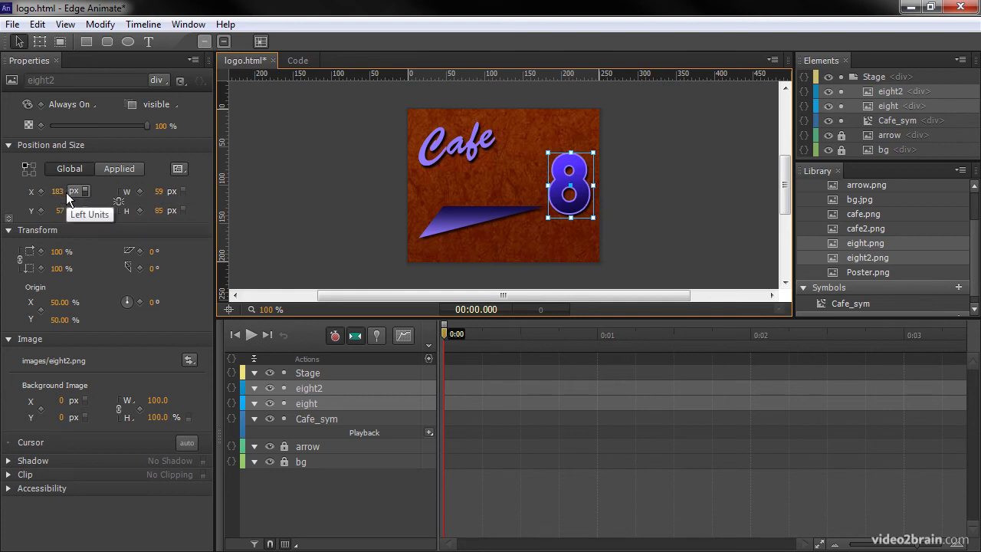
mouse_move(59, 191)
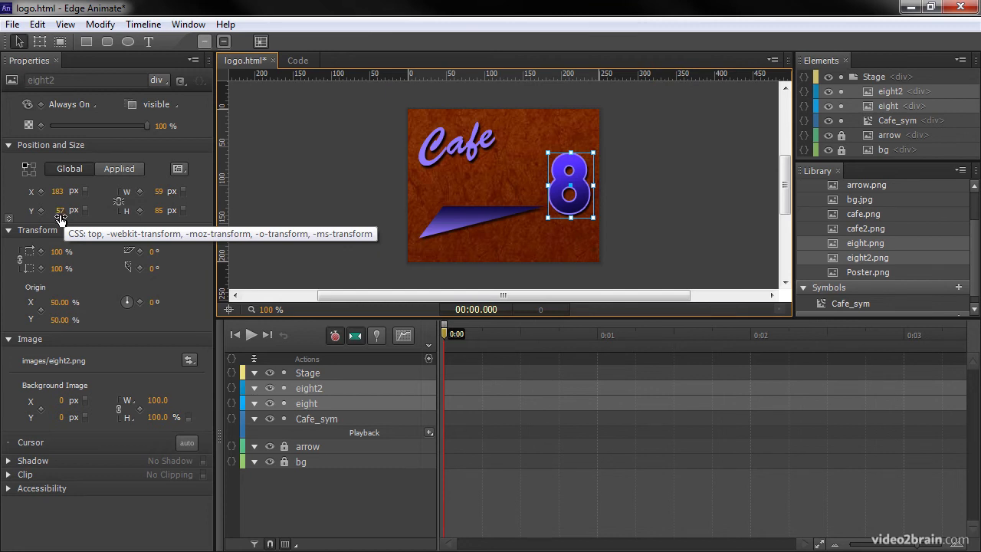
triple_click(60, 210)
type("84")
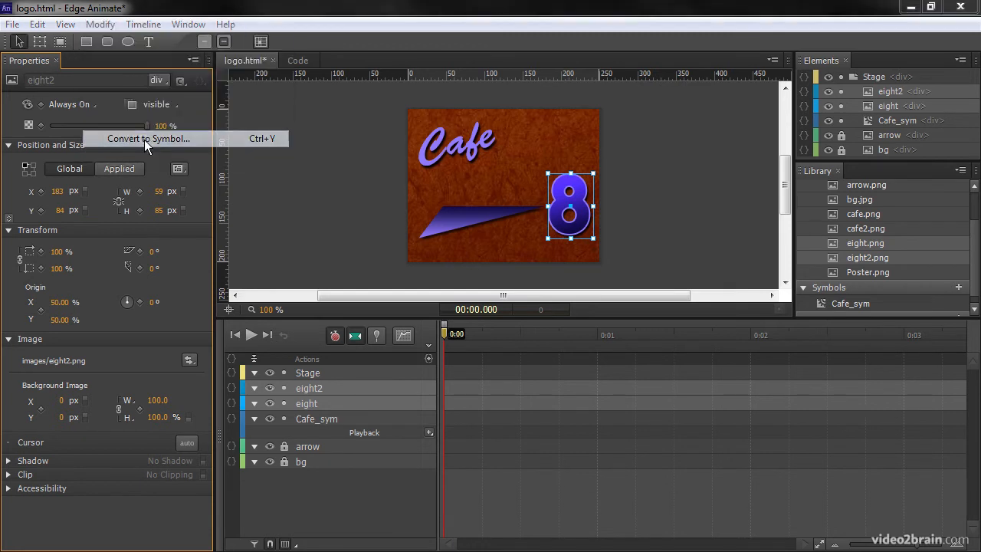
- Convert the eight and eight2 images into a symbol named Eight_sym
left_click(148, 139)
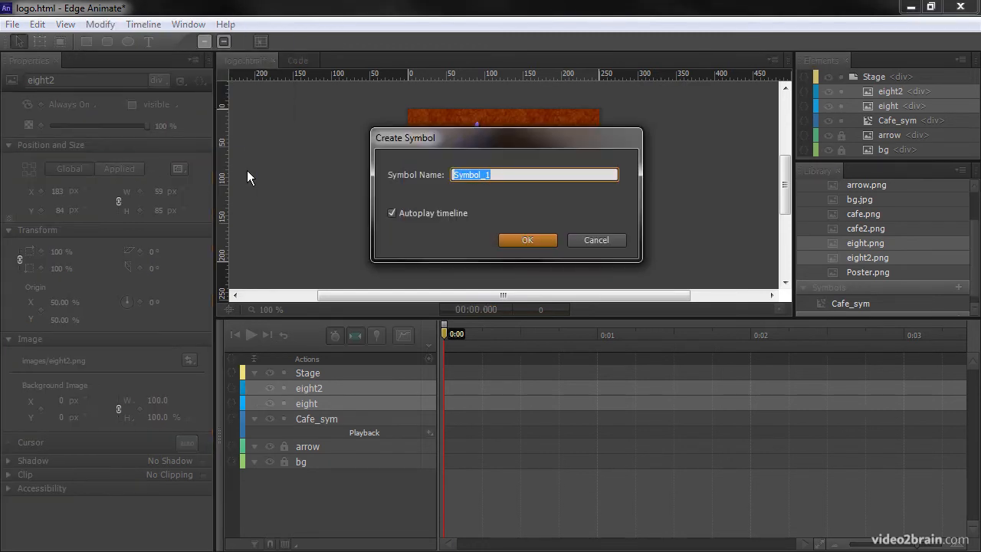
type("Eight_s")
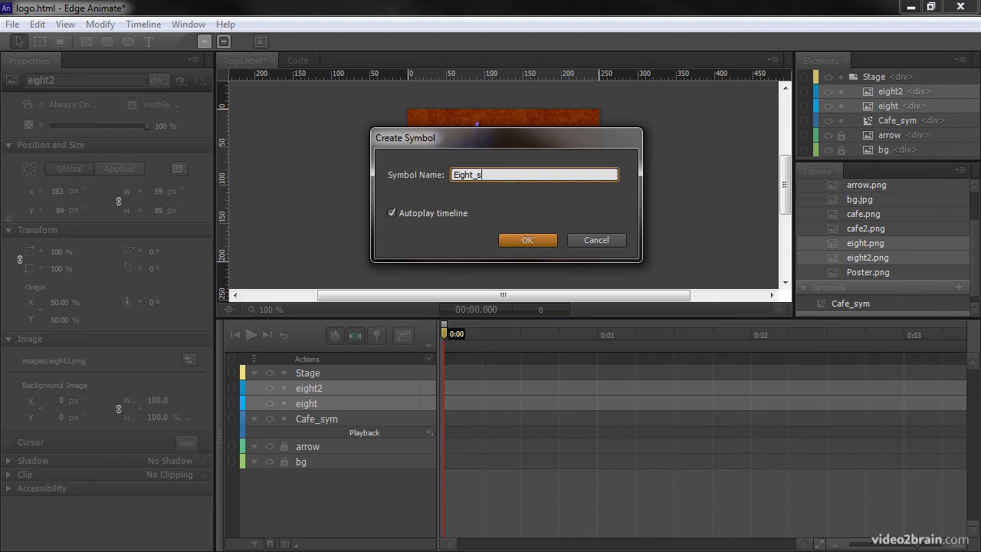
type("ym")
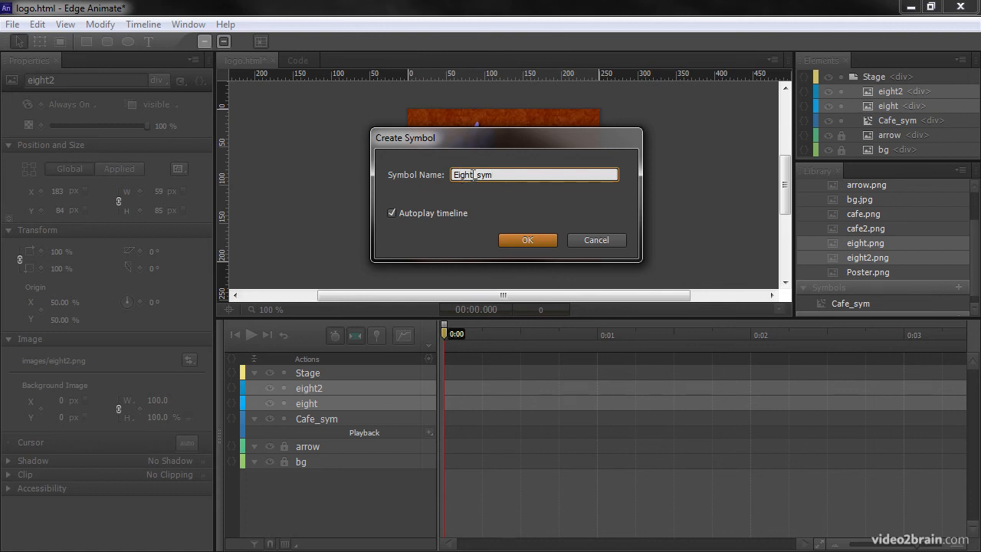
double_click(463, 175)
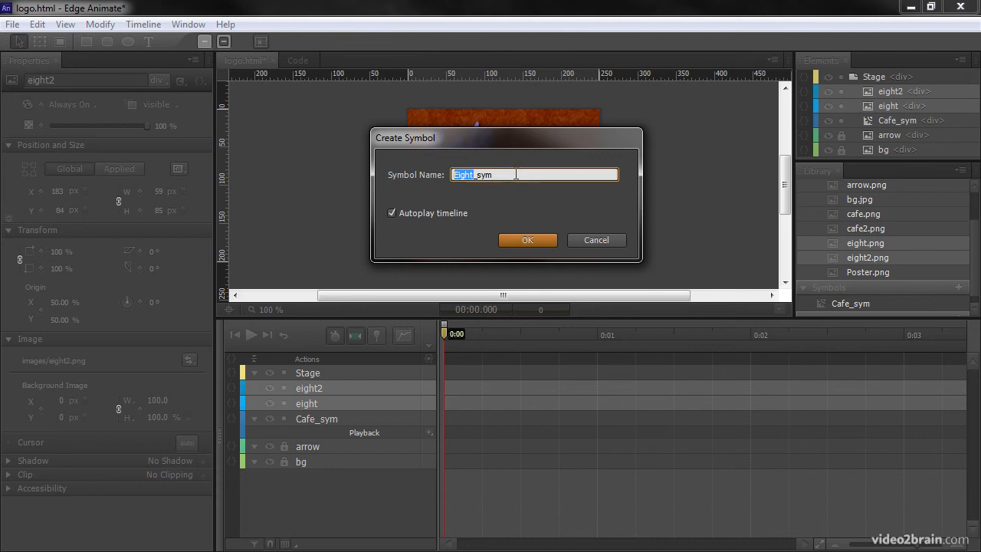
type("8_sym")
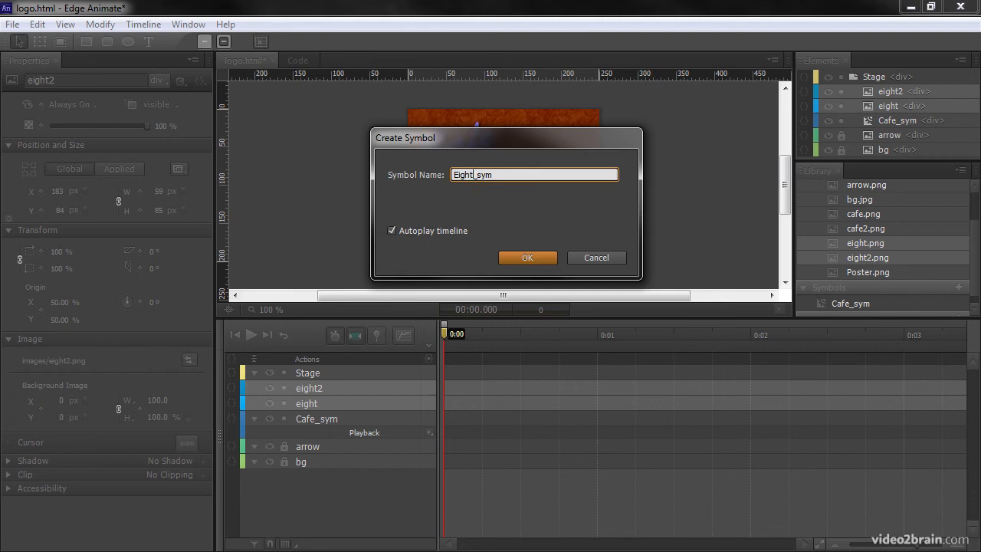
mouse_move(508, 197)
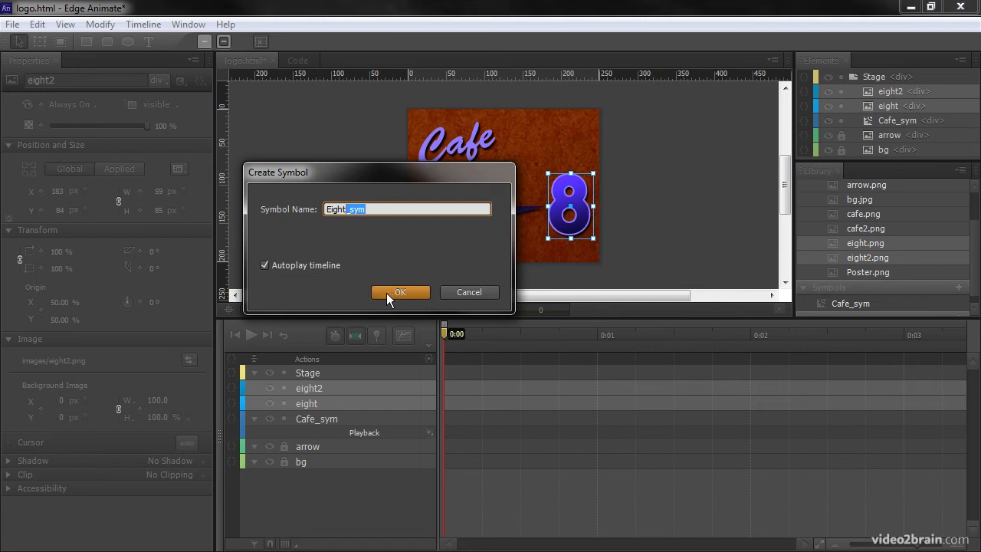
left_click(399, 292)
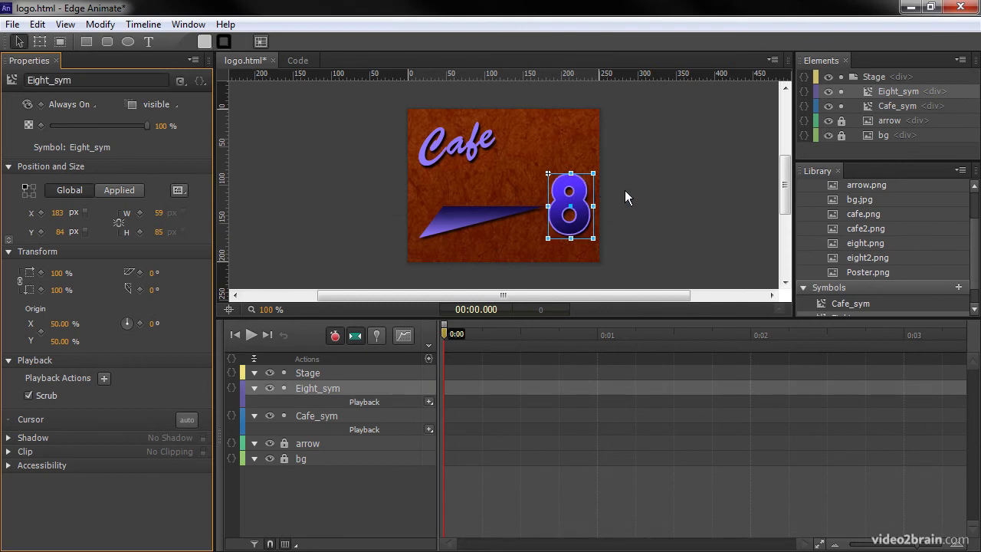
mouse_move(682, 173)
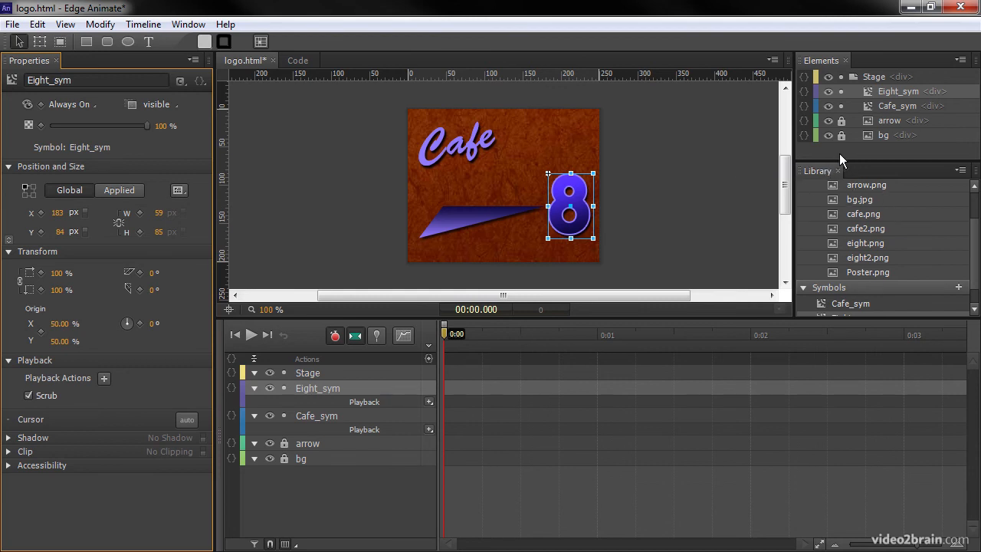
mouse_move(598, 129)
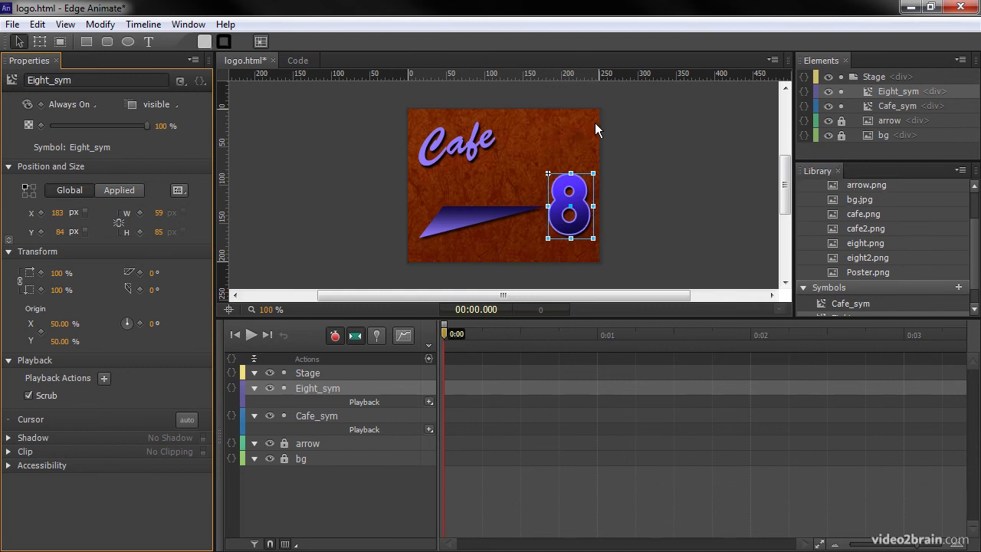
mouse_move(939, 125)
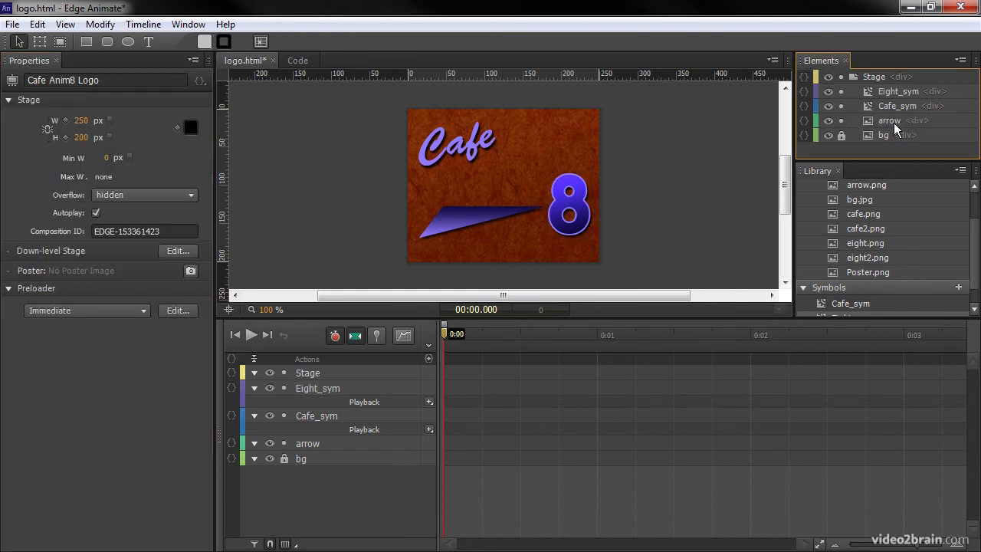
- Unlock the arrow element and lock Cafe_sym and Eight_sym
left_click(890, 120)
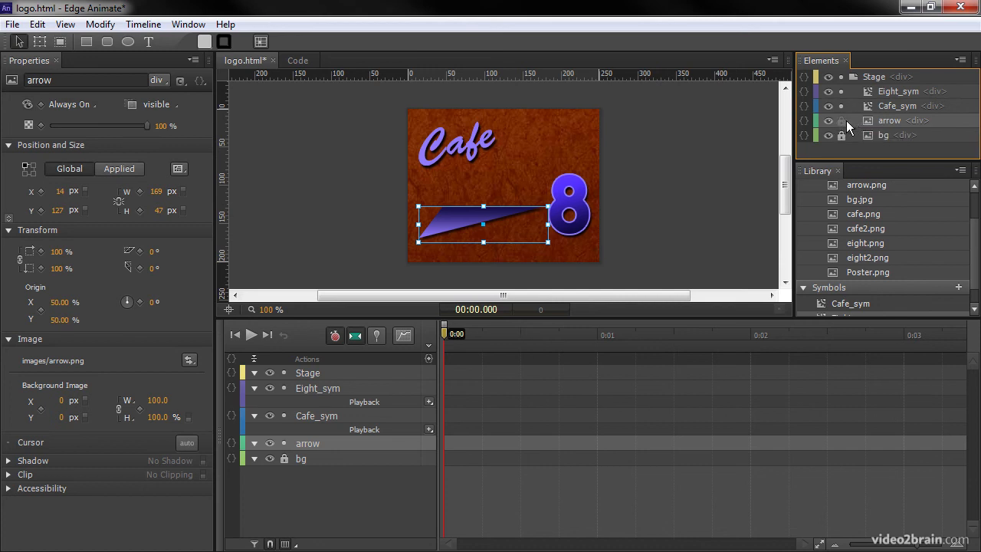
mouse_move(844, 111)
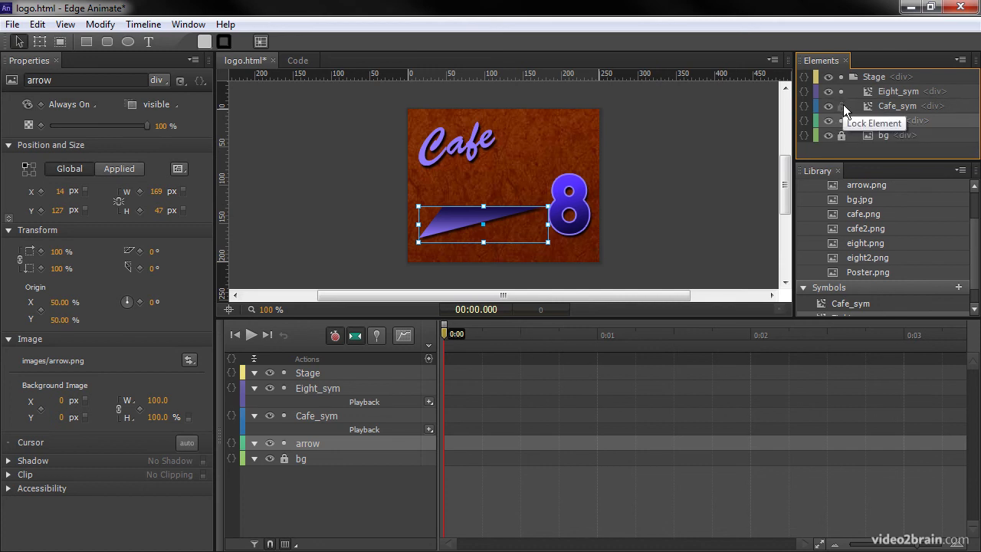
left_click(841, 106)
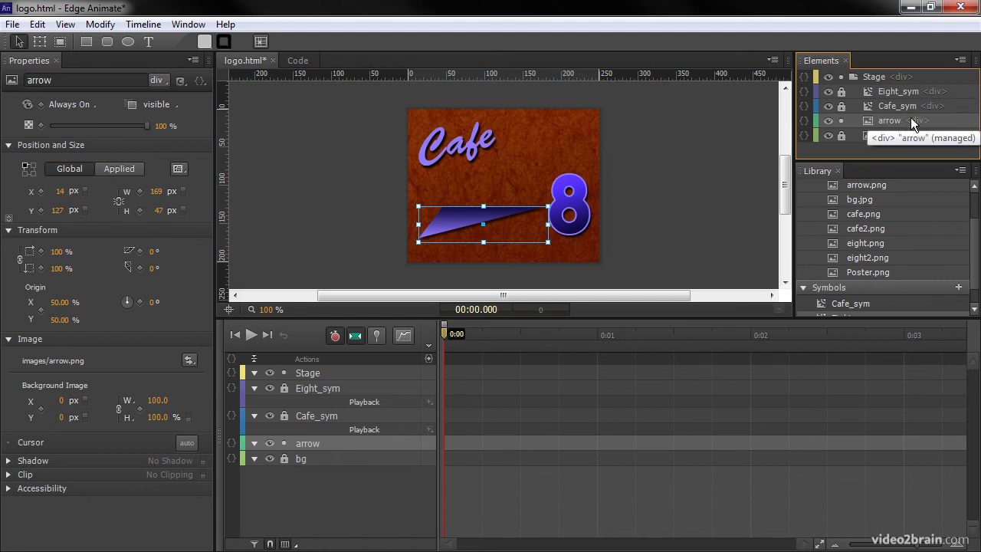
mouse_move(886, 113)
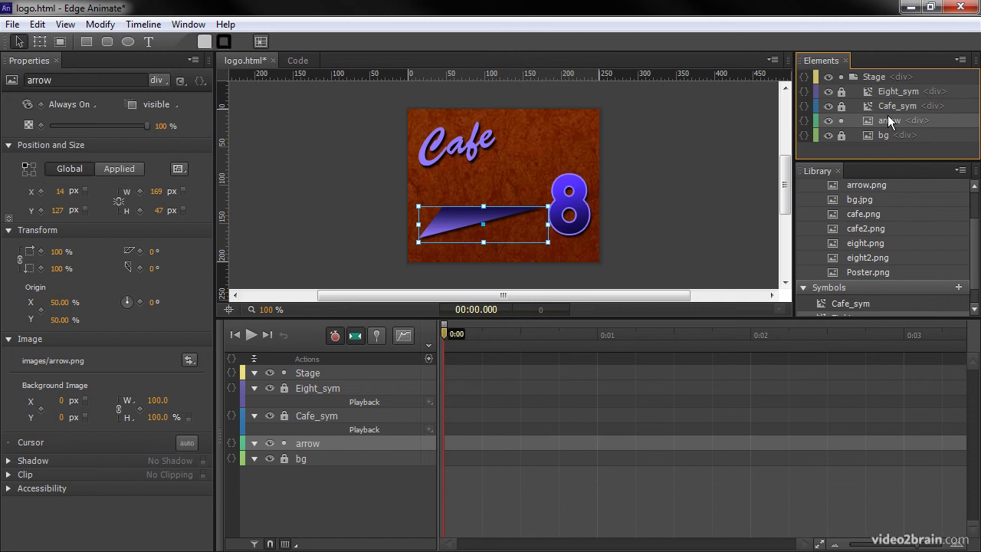
mouse_move(889, 106)
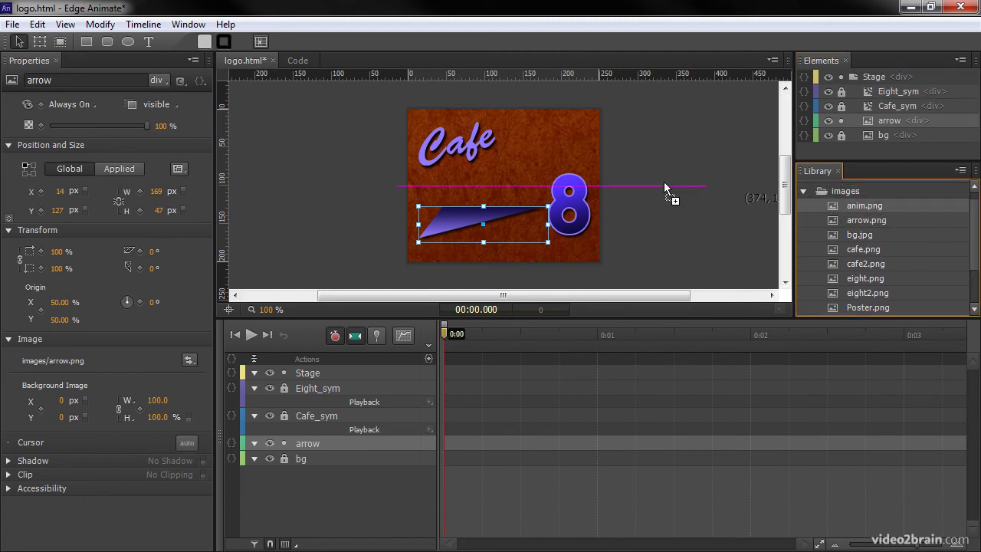
mouse_move(441, 205)
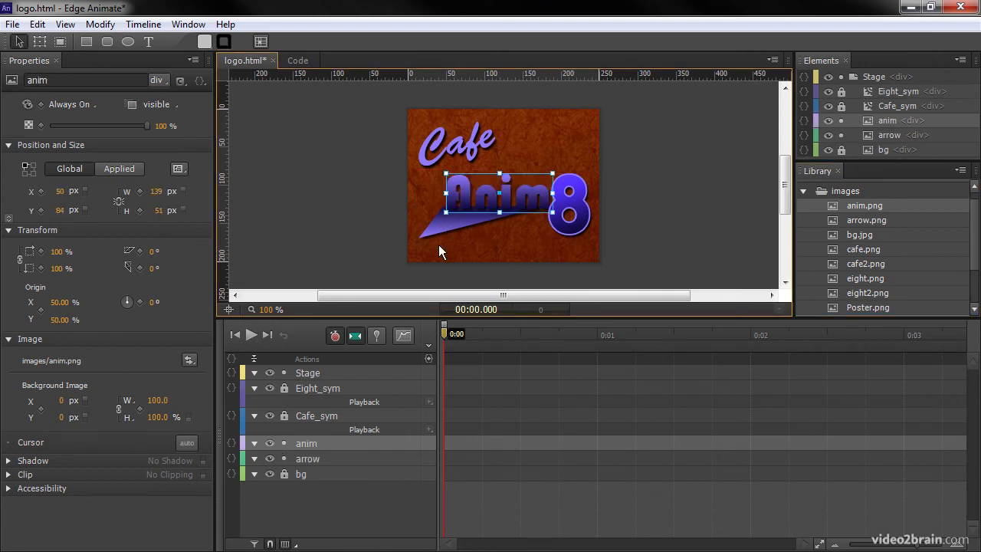
- Place anim.png above the arrow between Cafe and the 8
left_click_drag(499, 191, 513, 191)
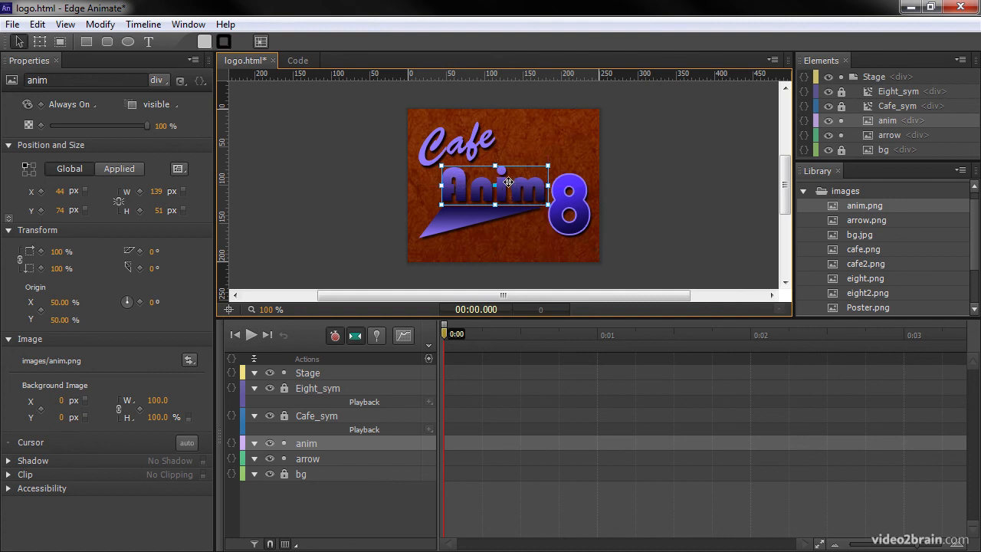
mouse_move(496, 179)
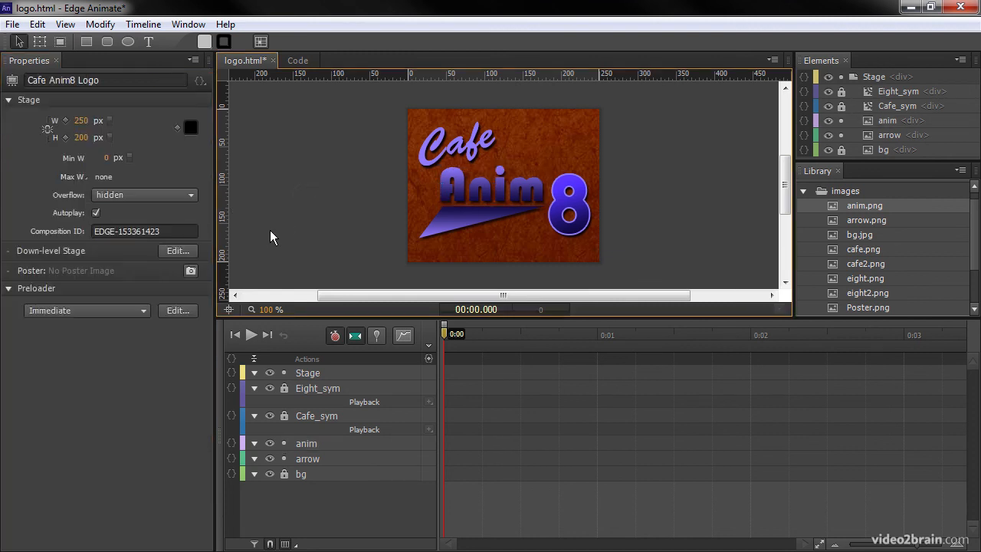
mouse_move(624, 177)
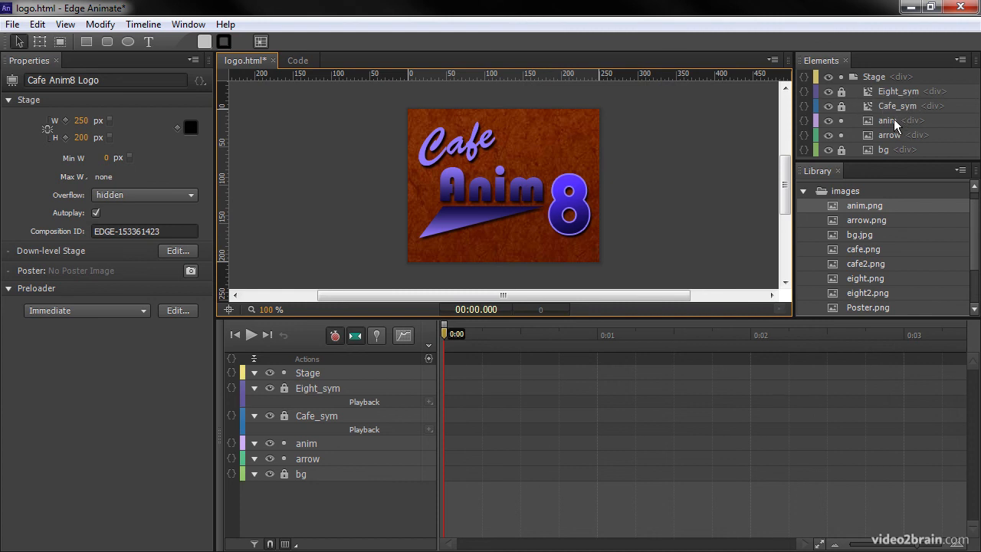
- Lock the anim and arrow elements in the Elements panel
left_click(887, 121)
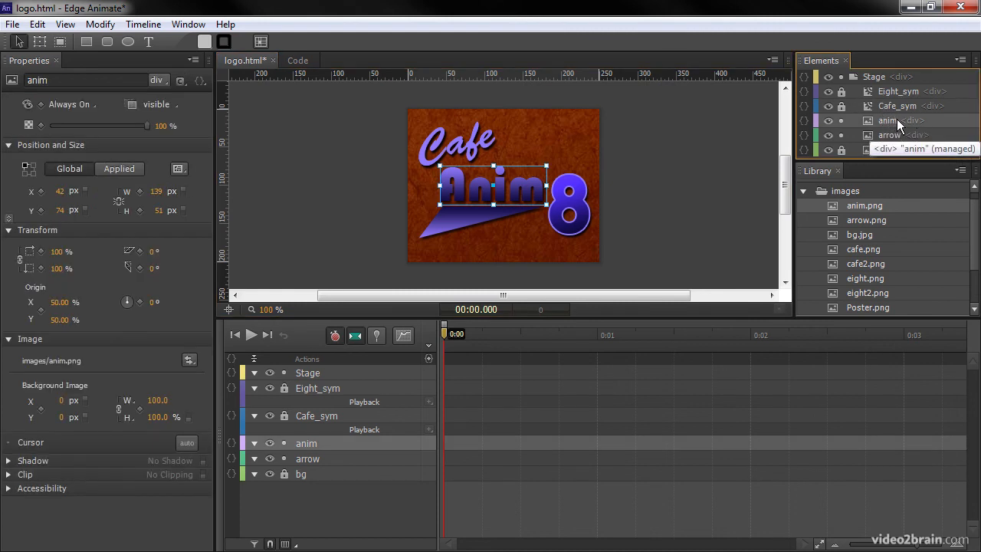
left_click(890, 135)
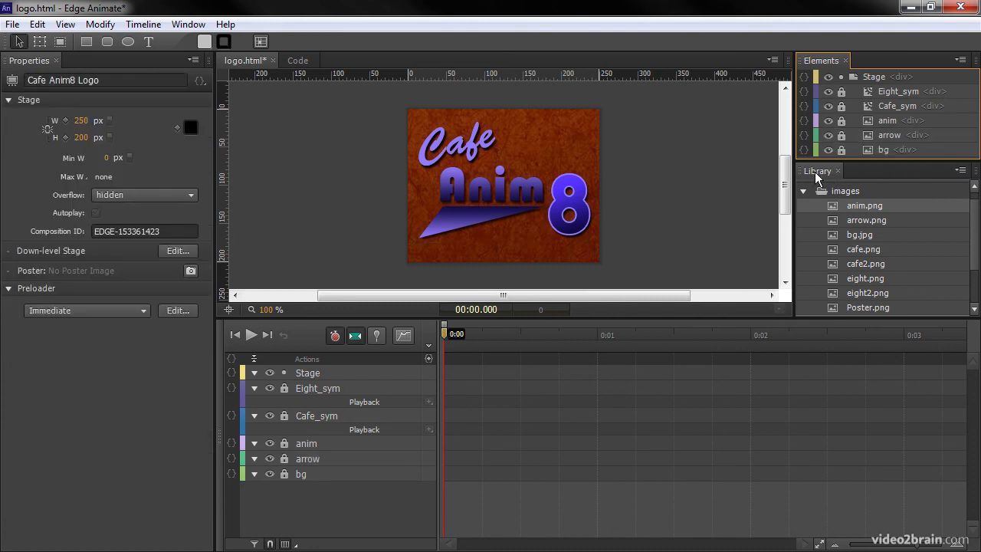
mouse_move(726, 190)
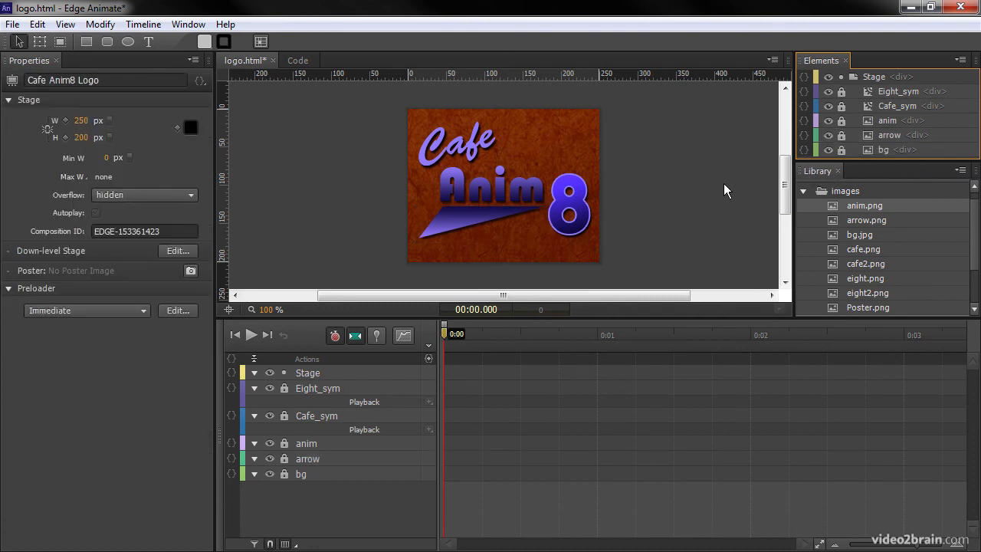